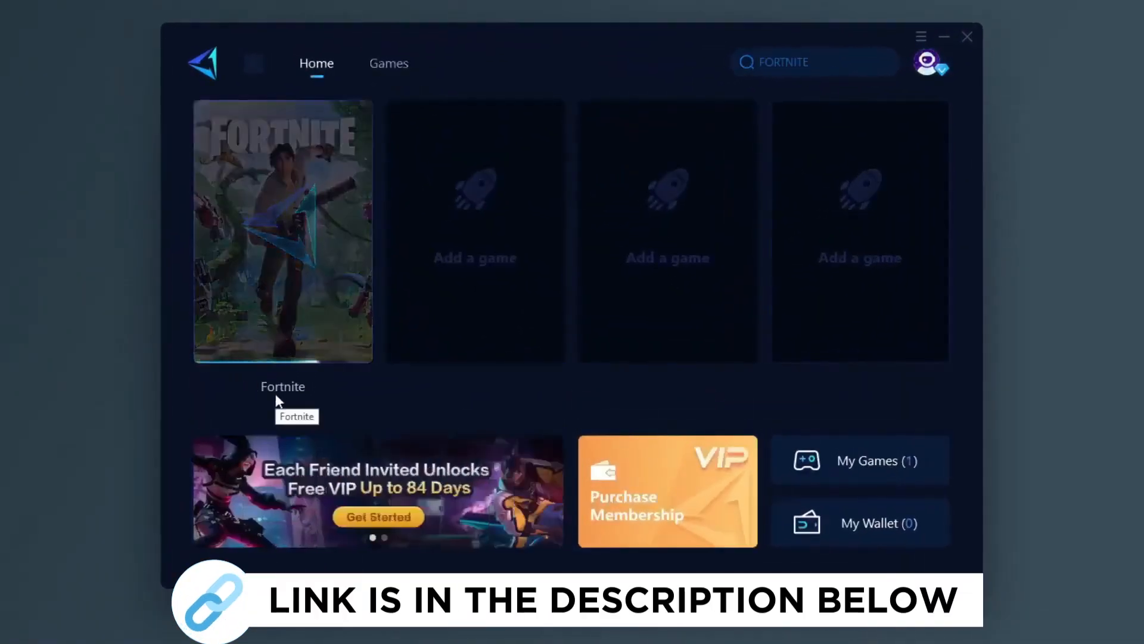
# Open Power Options' power button settings in Control Panel and unlock the unavailable shutdown options.
pyautogui.click(388, 63)
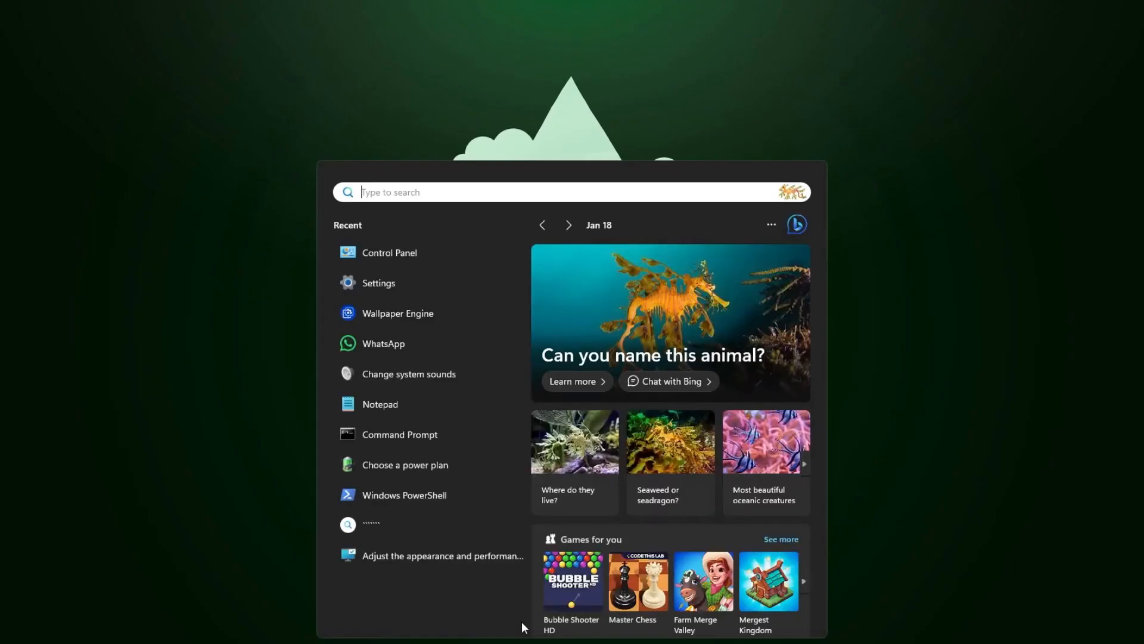
pyautogui.write('con')
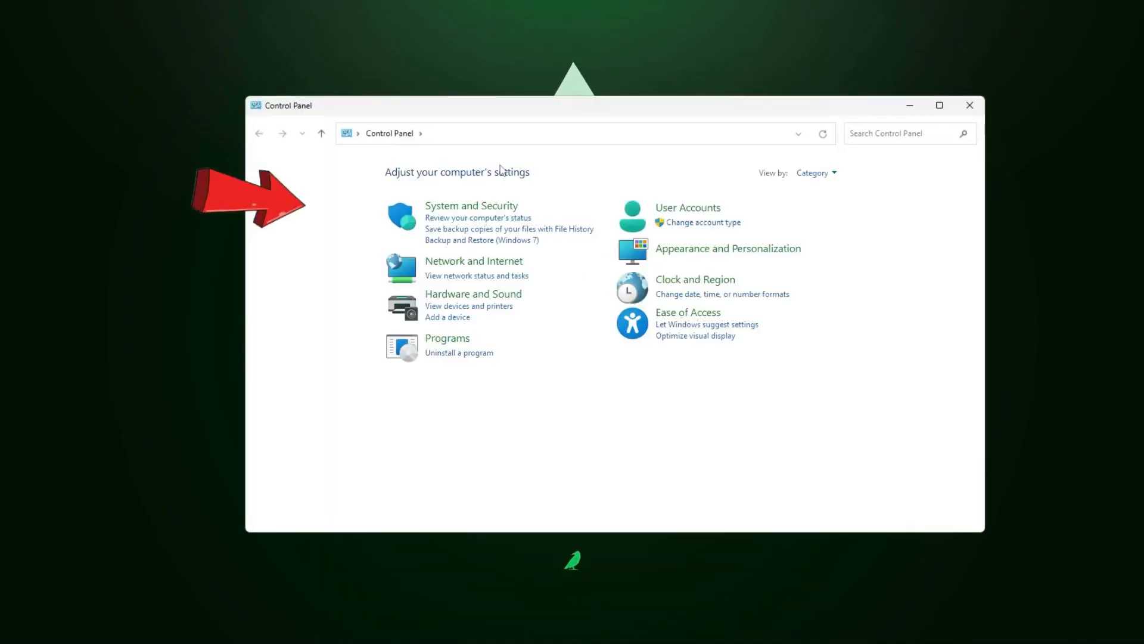
pyautogui.click(471, 205)
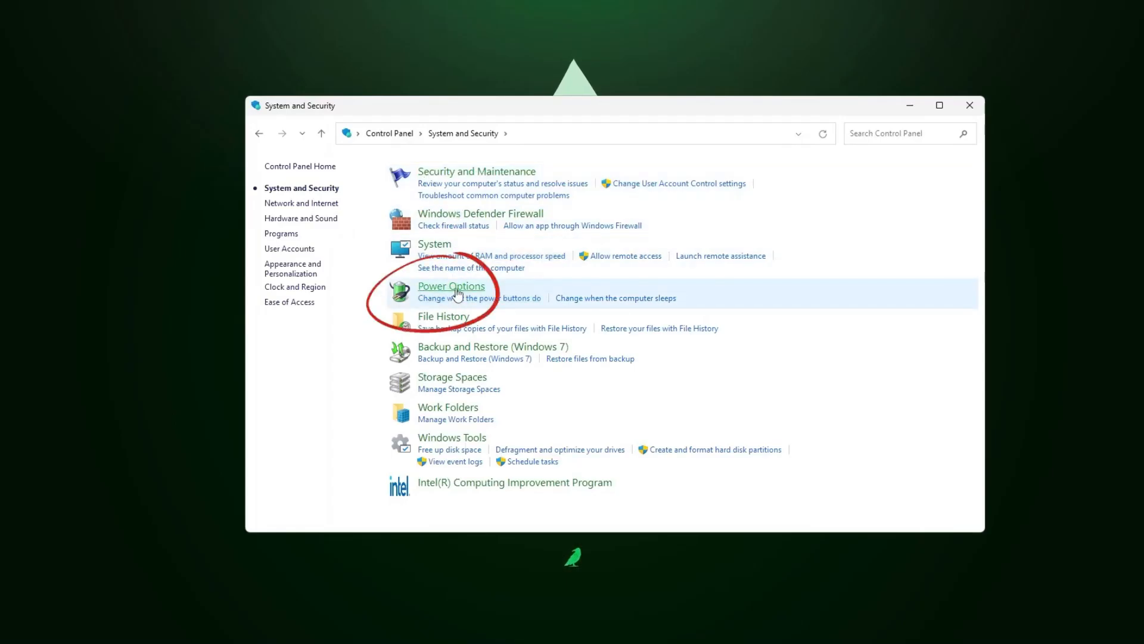
pyautogui.click(451, 286)
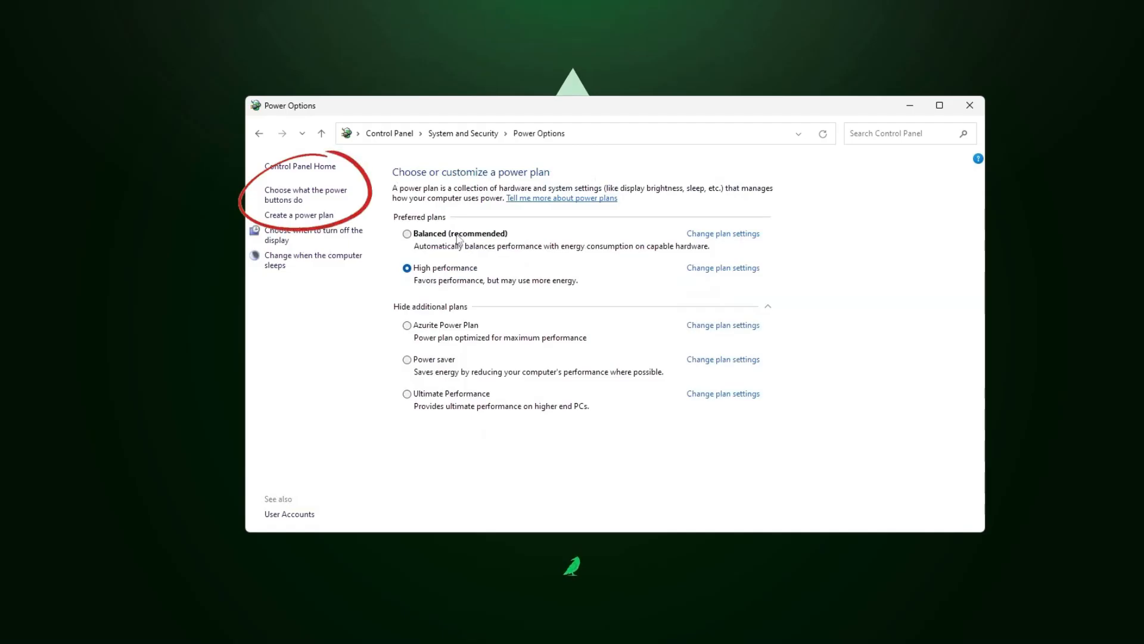
pyautogui.click(305, 195)
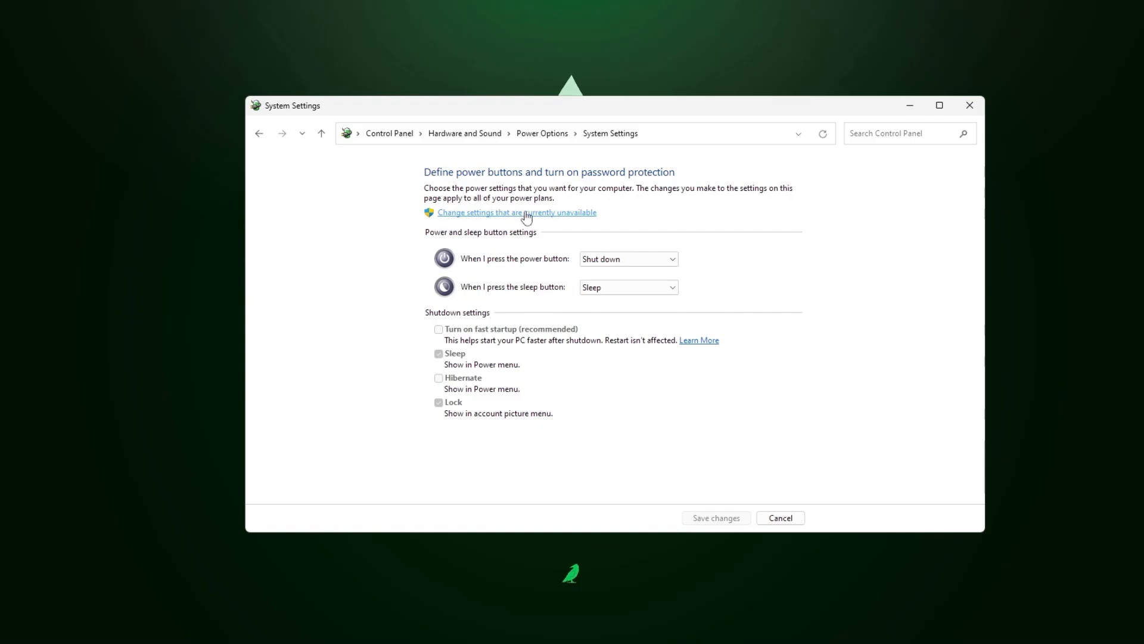
pyautogui.moveTo(558, 221)
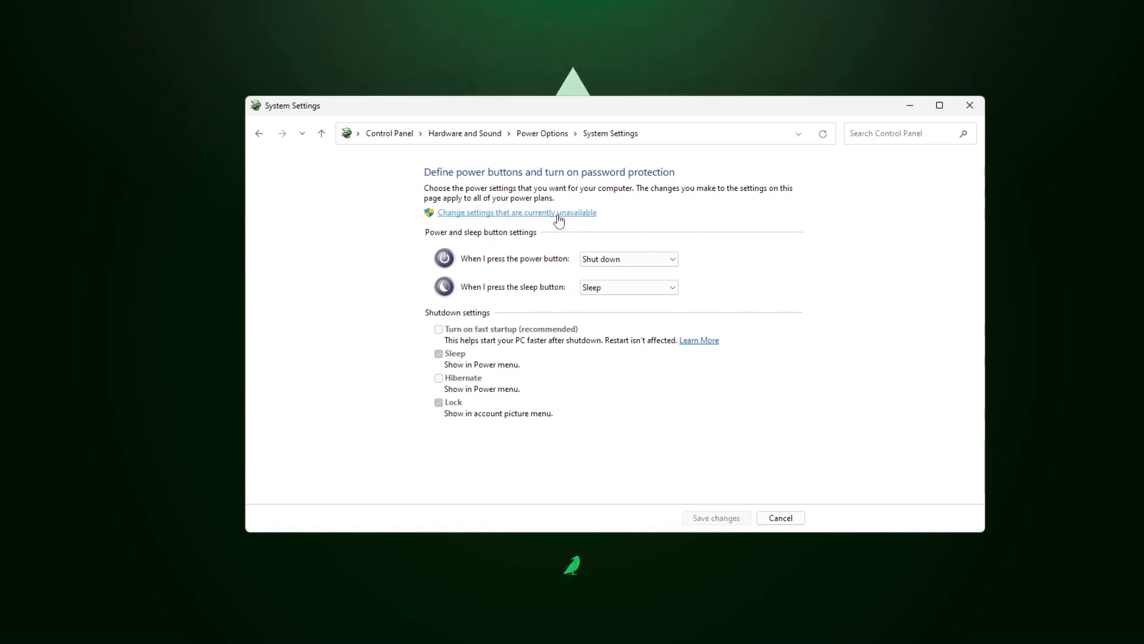
pyautogui.click(516, 211)
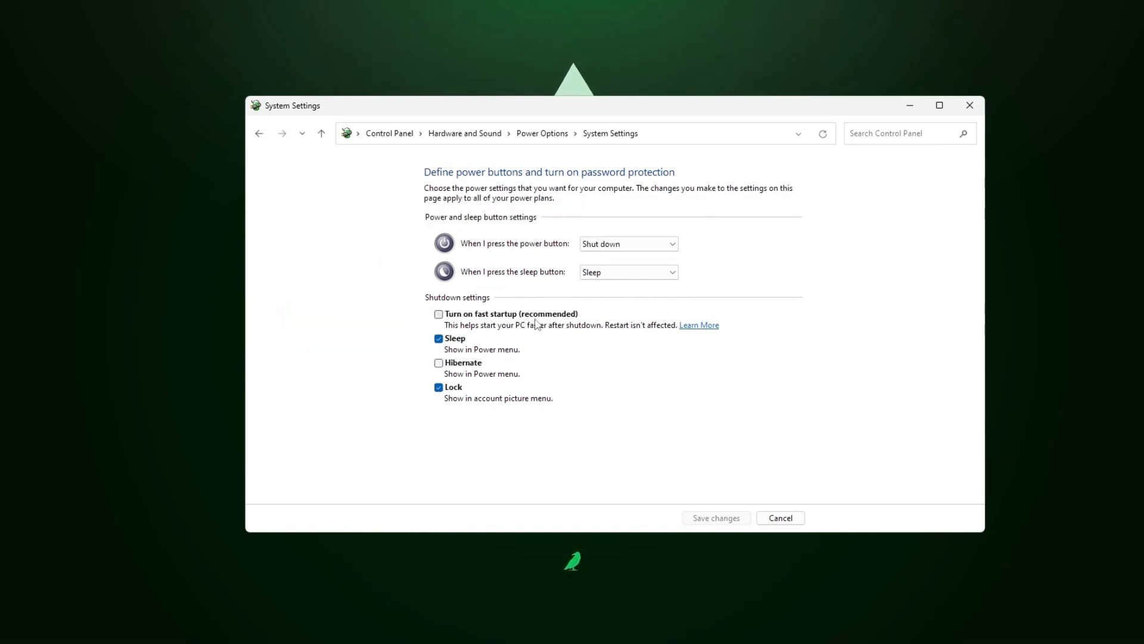
pyautogui.moveTo(527, 323)
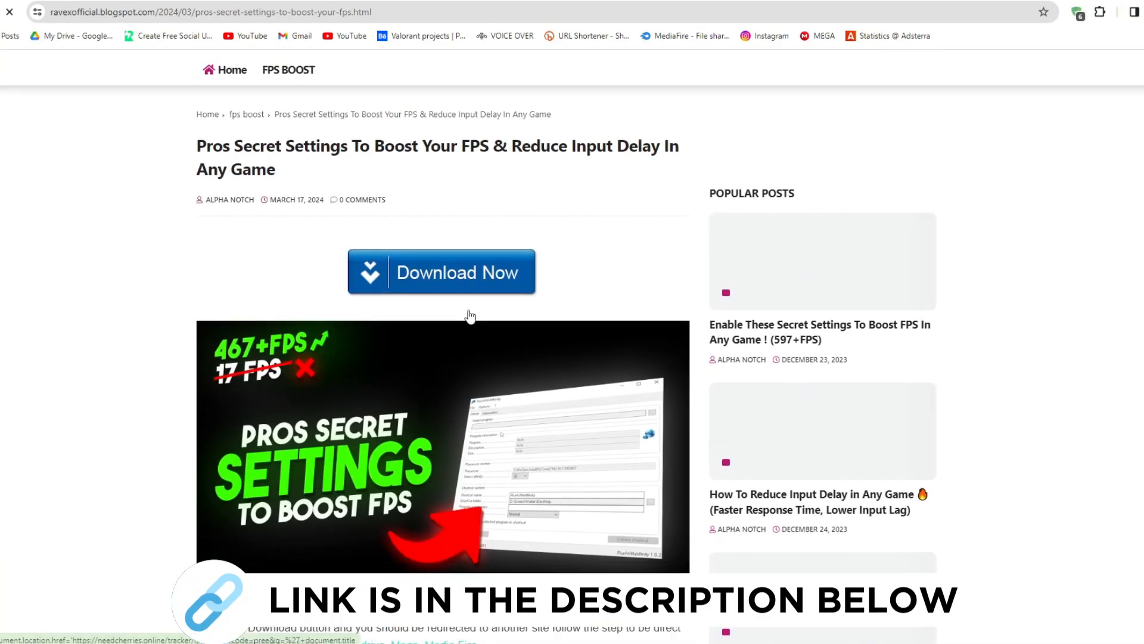
# Scroll the blog post and choose its second Download Now button for the FPS-boost tool.
pyautogui.scroll(-3)
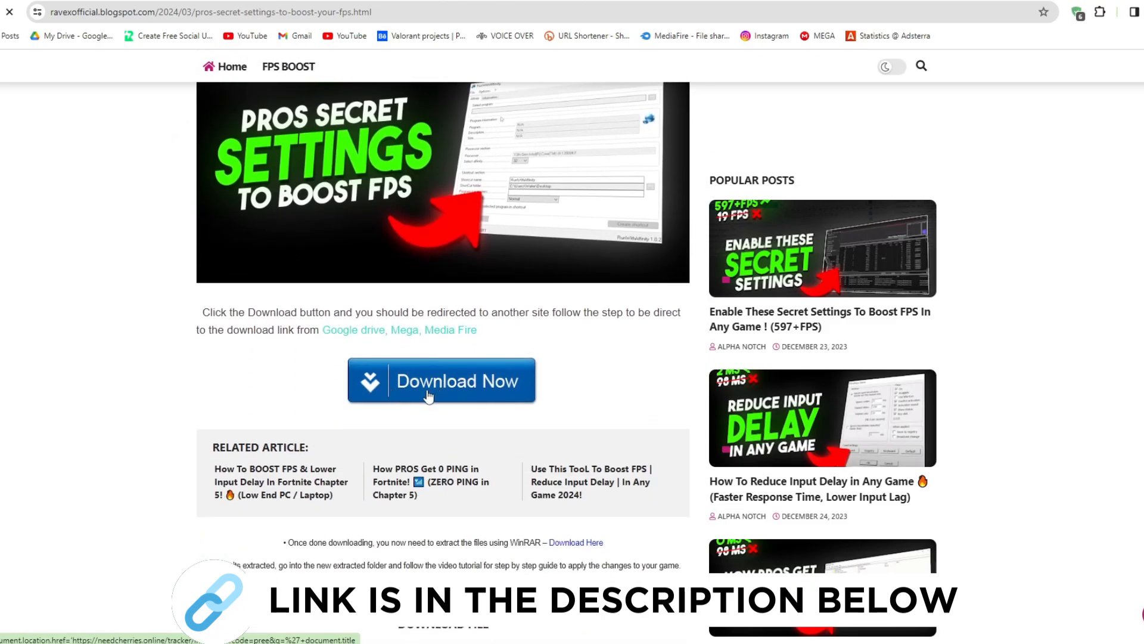
pyautogui.click(441, 380)
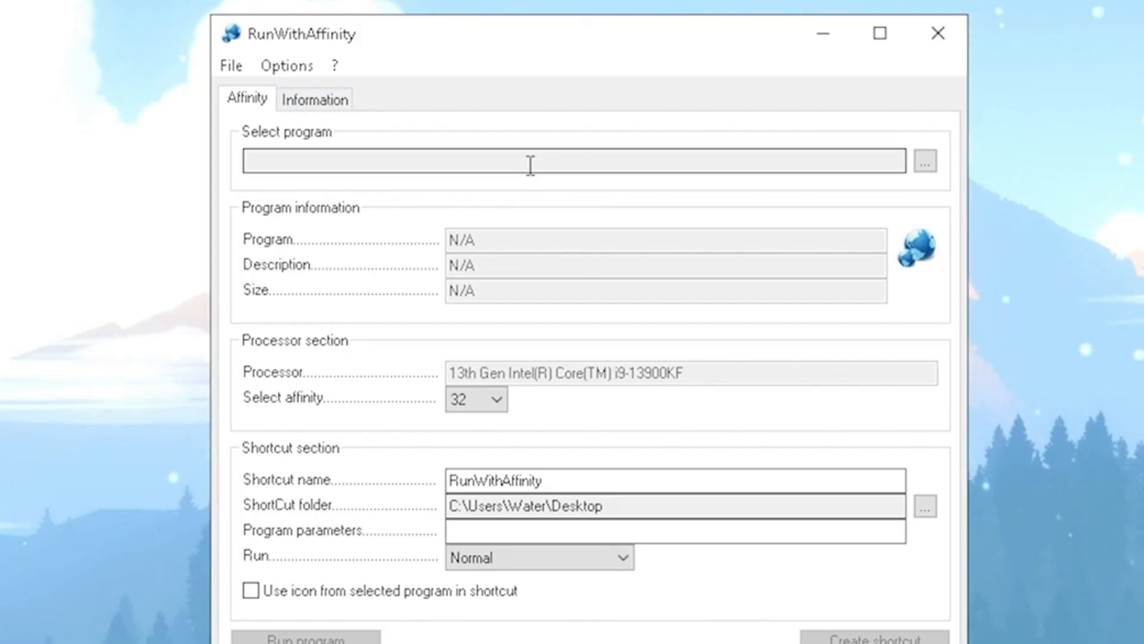
# Select FortniteClient-Win64-Shipping.exe from C:\Program Files\Epic Games\Fortnite\FortniteGame\Binaries\Win64 as the program.
pyautogui.click(924, 161)
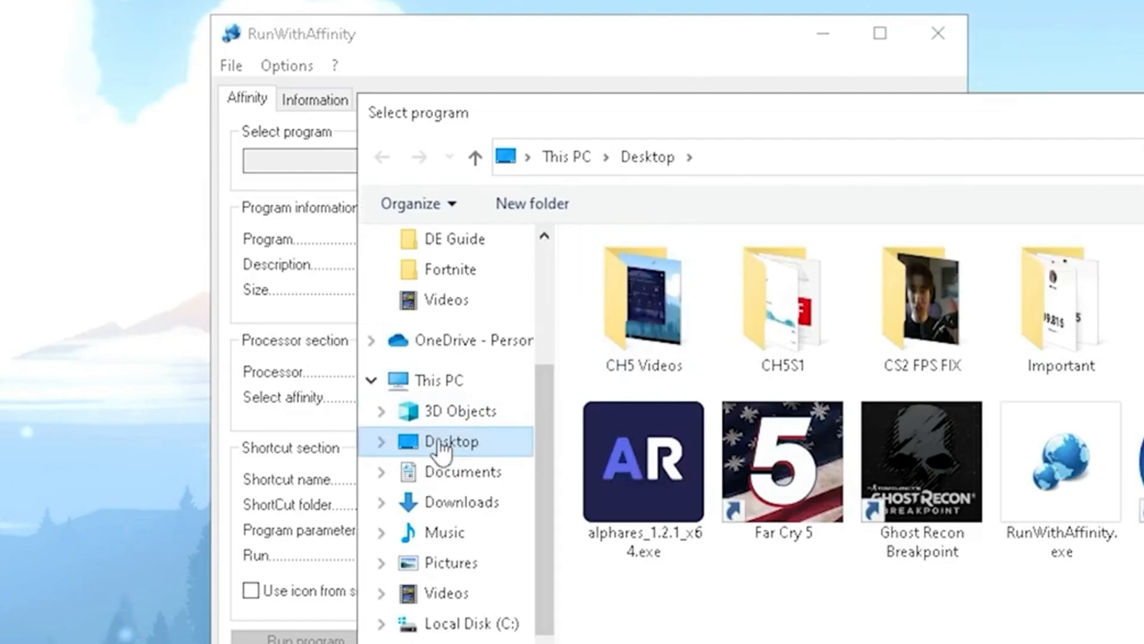
pyautogui.click(478, 623)
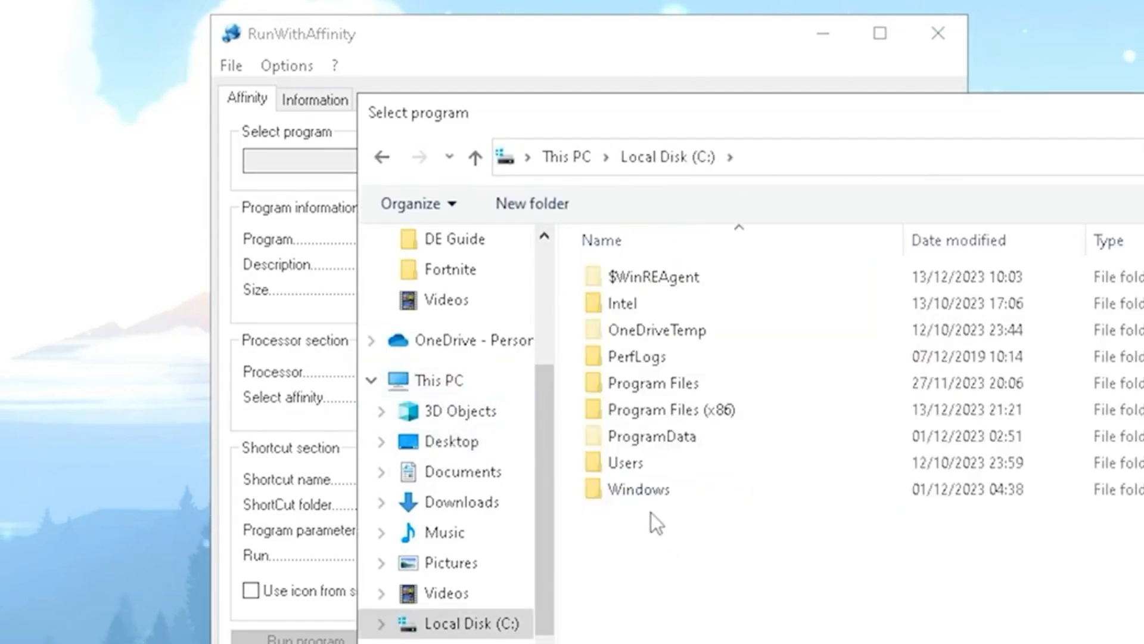
pyautogui.doubleClick(656, 382)
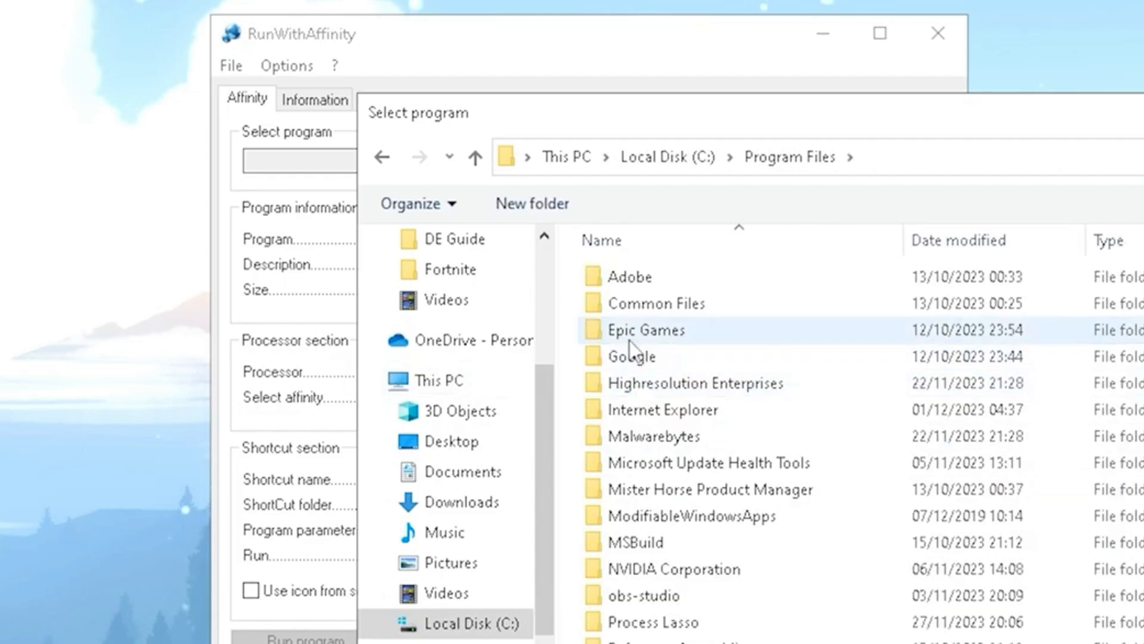
pyautogui.doubleClick(644, 329)
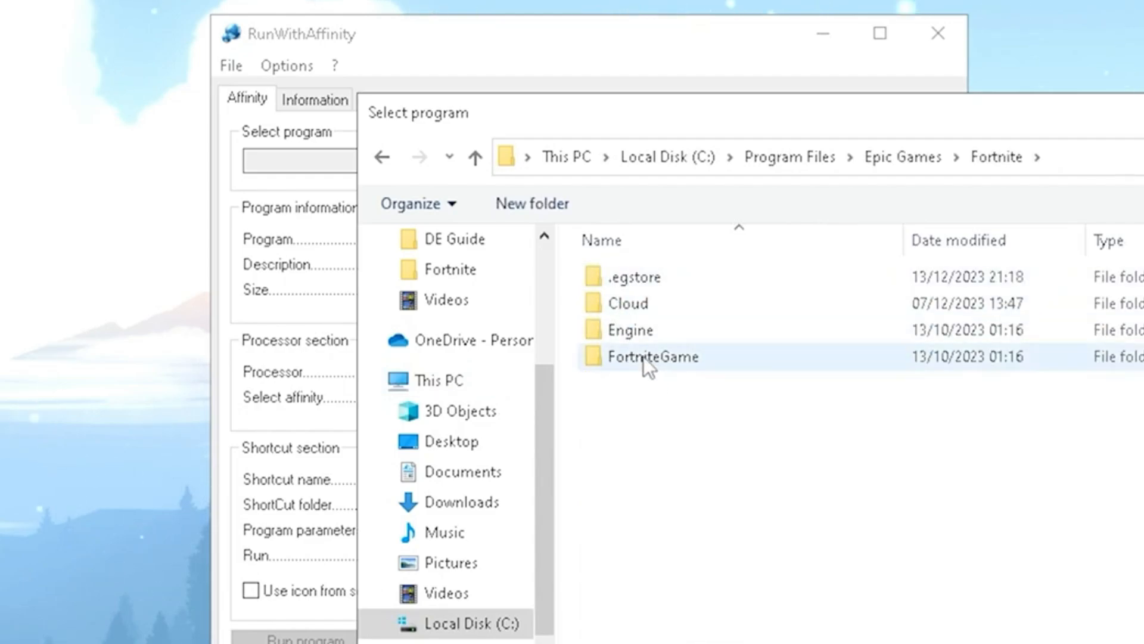
pyautogui.doubleClick(658, 357)
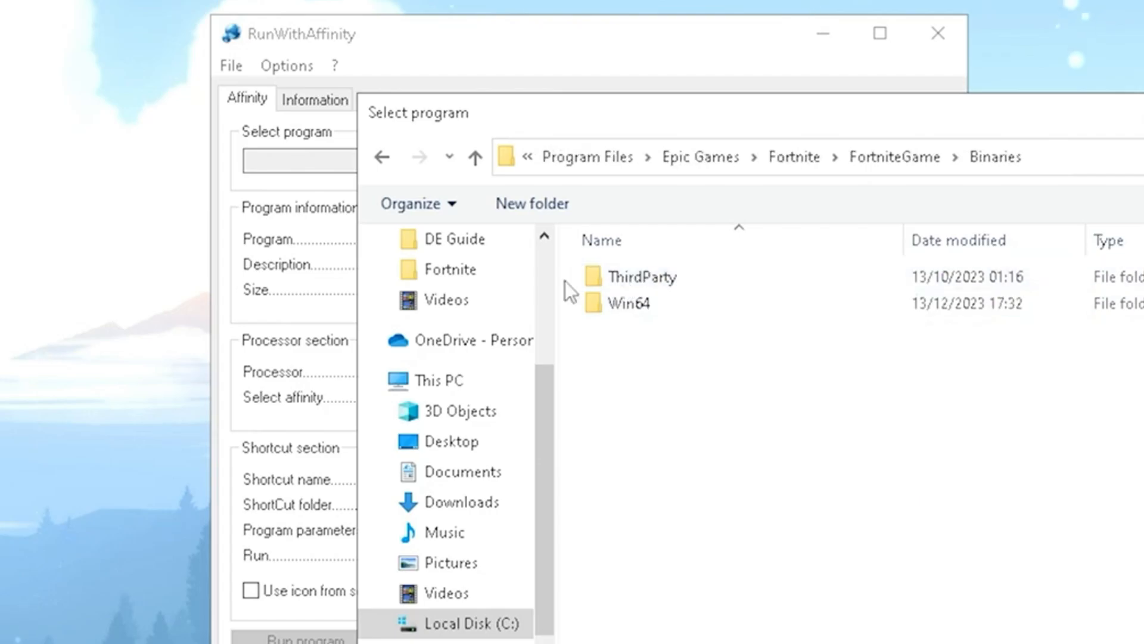
pyautogui.doubleClick(629, 302)
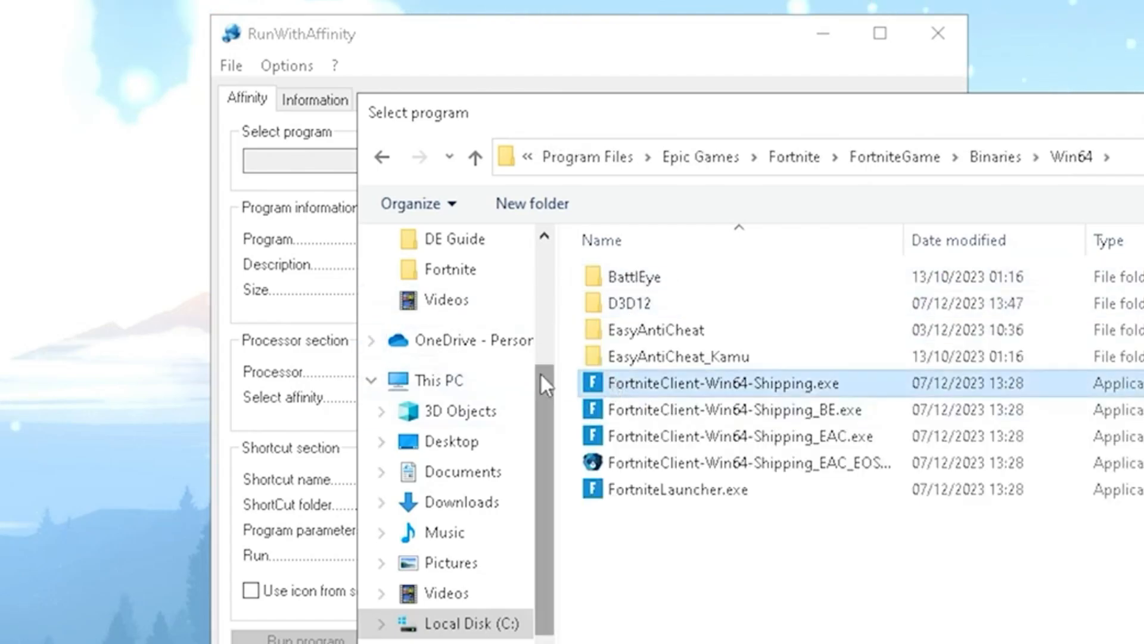
pyautogui.moveTo(708, 383)
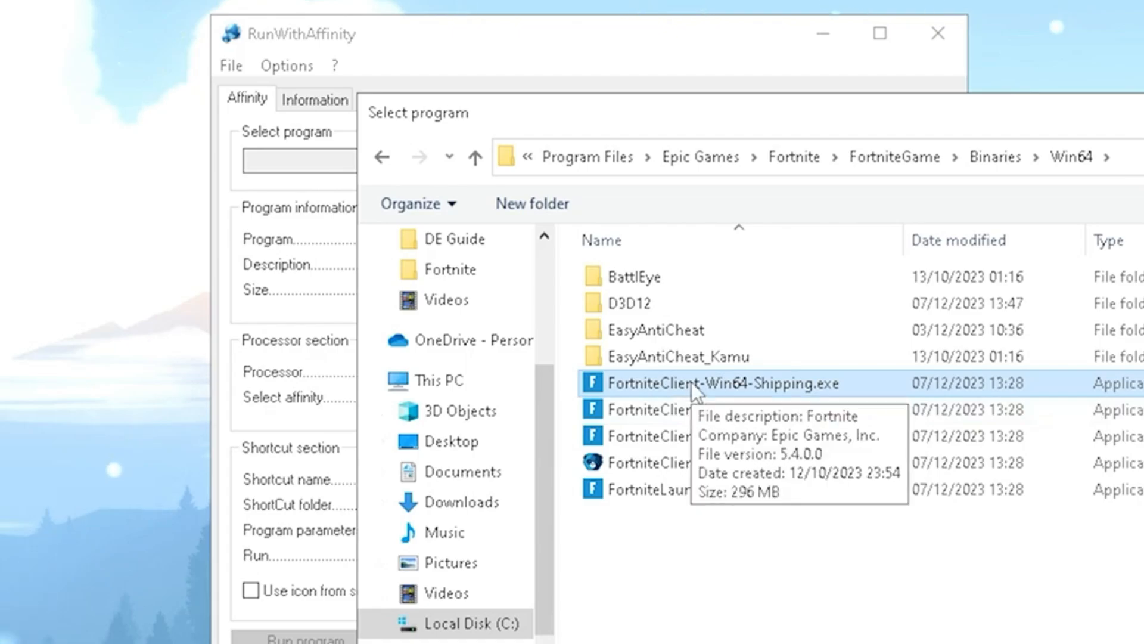
pyautogui.doubleClick(715, 384)
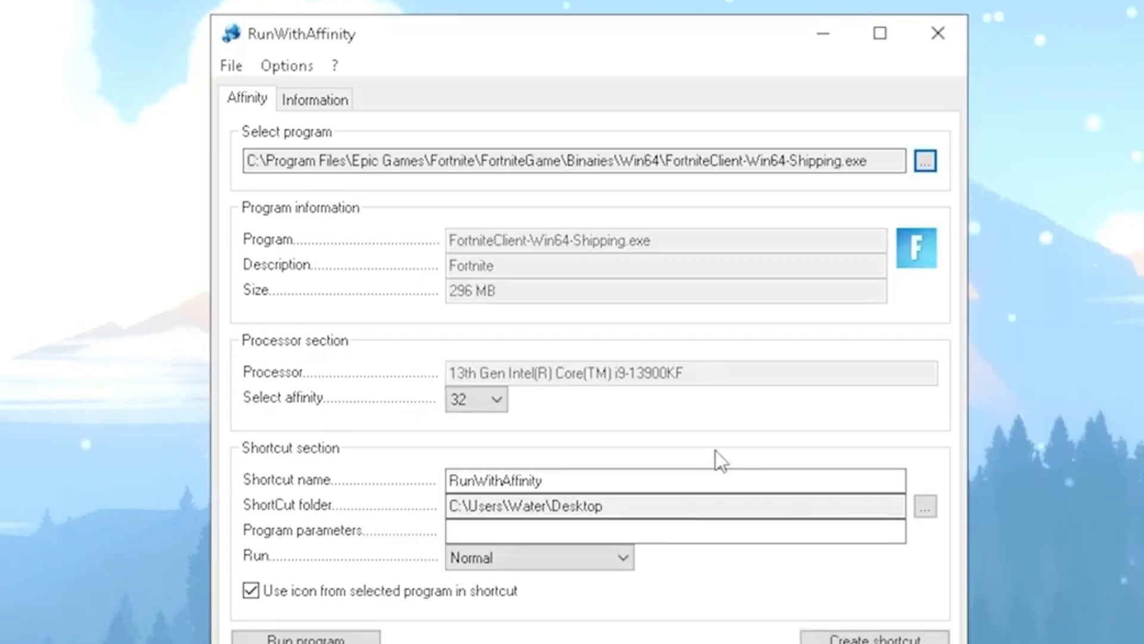
pyautogui.moveTo(543, 348)
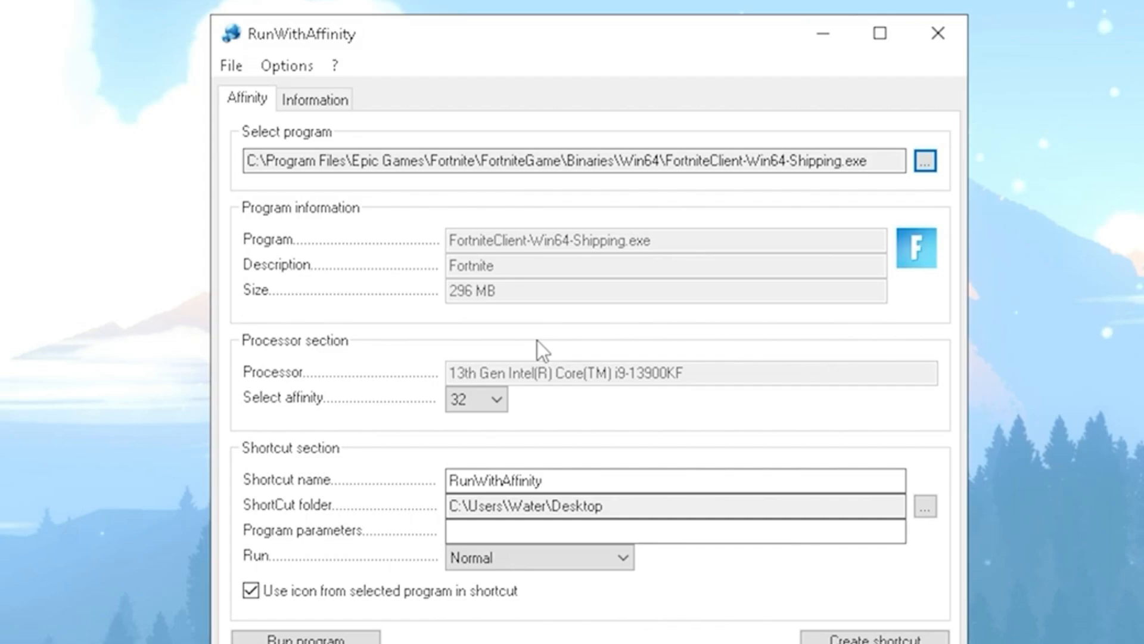
pyautogui.moveTo(445, 453)
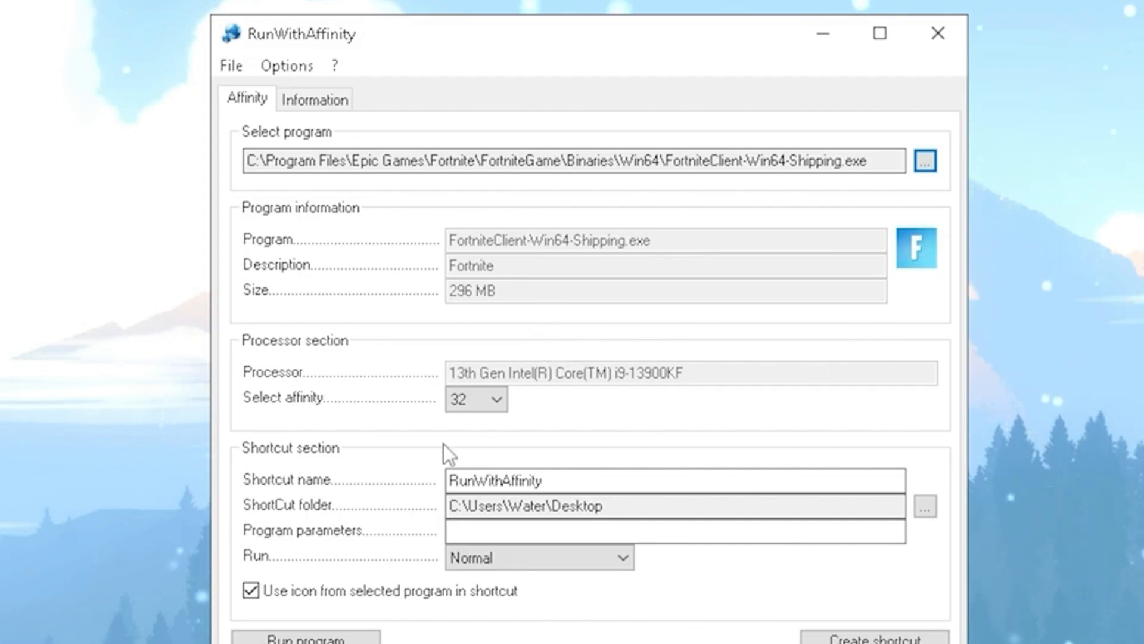
pyautogui.moveTo(351, 415)
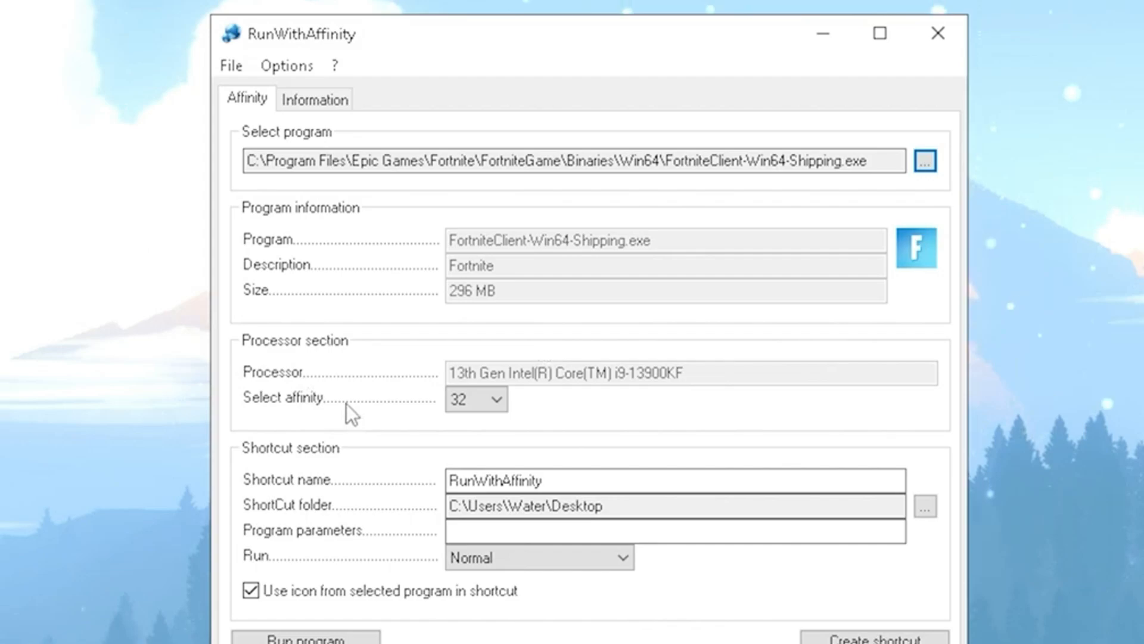
pyautogui.moveTo(571, 389)
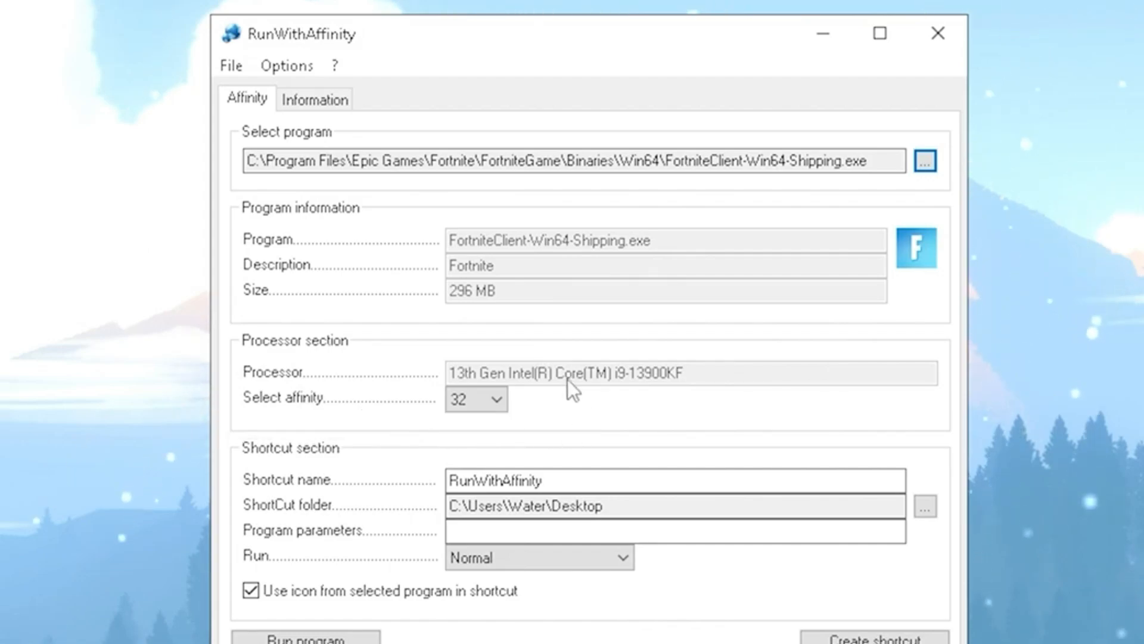
pyautogui.click(475, 398)
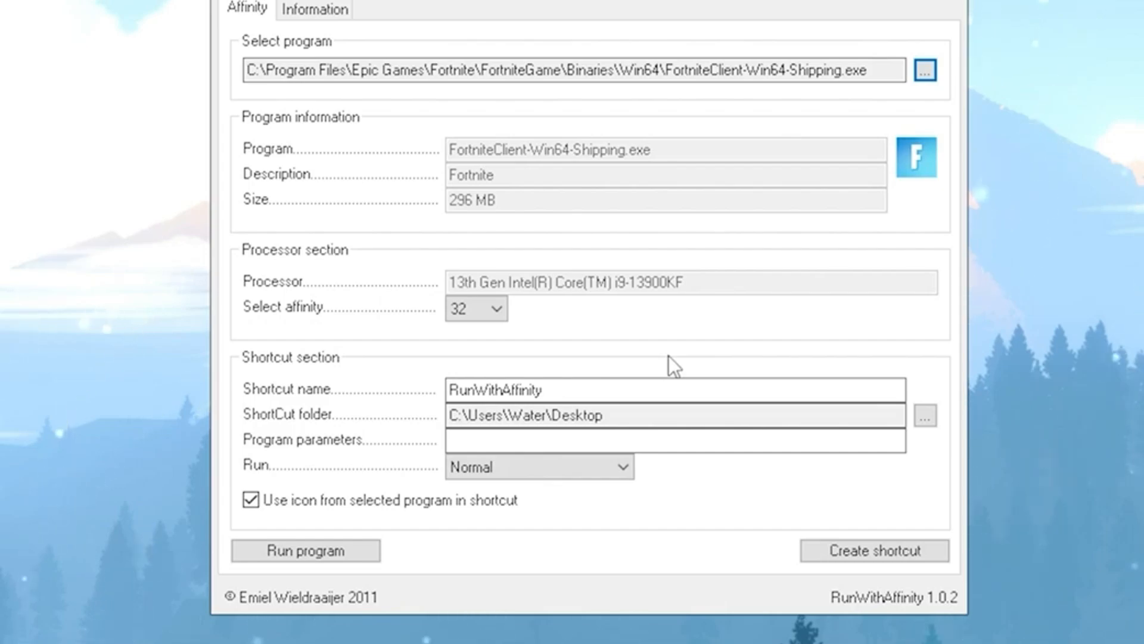
pyautogui.click(475, 308)
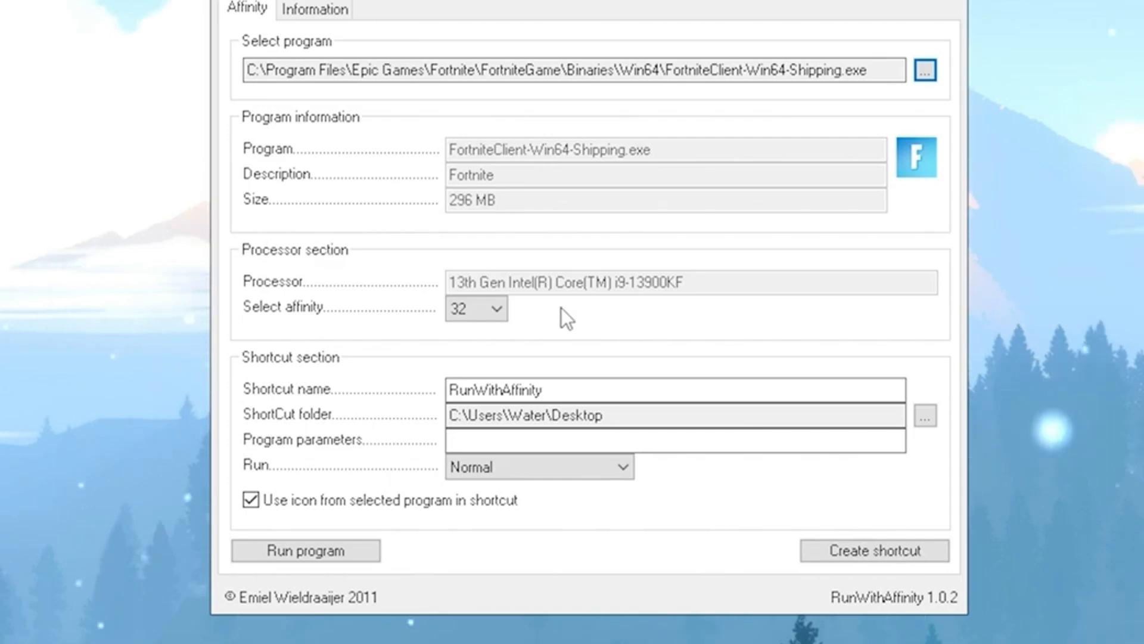
pyautogui.click(475, 308)
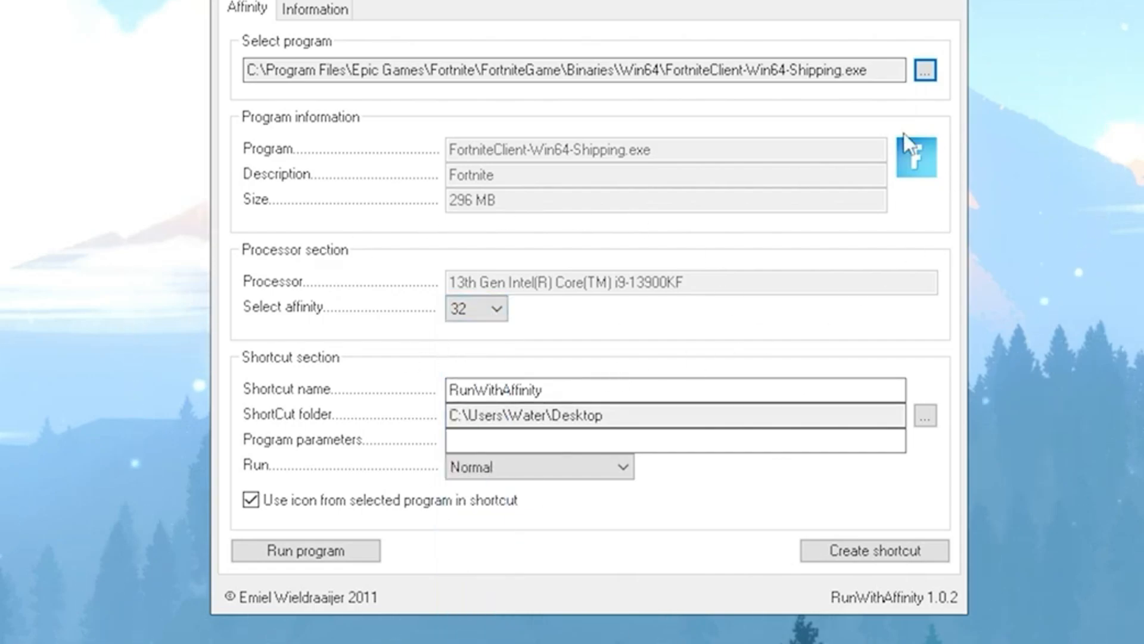
# Set Run to Maximized, create the Fortnite desktop shortcut, and dismiss the success message.
pyautogui.click(538, 466)
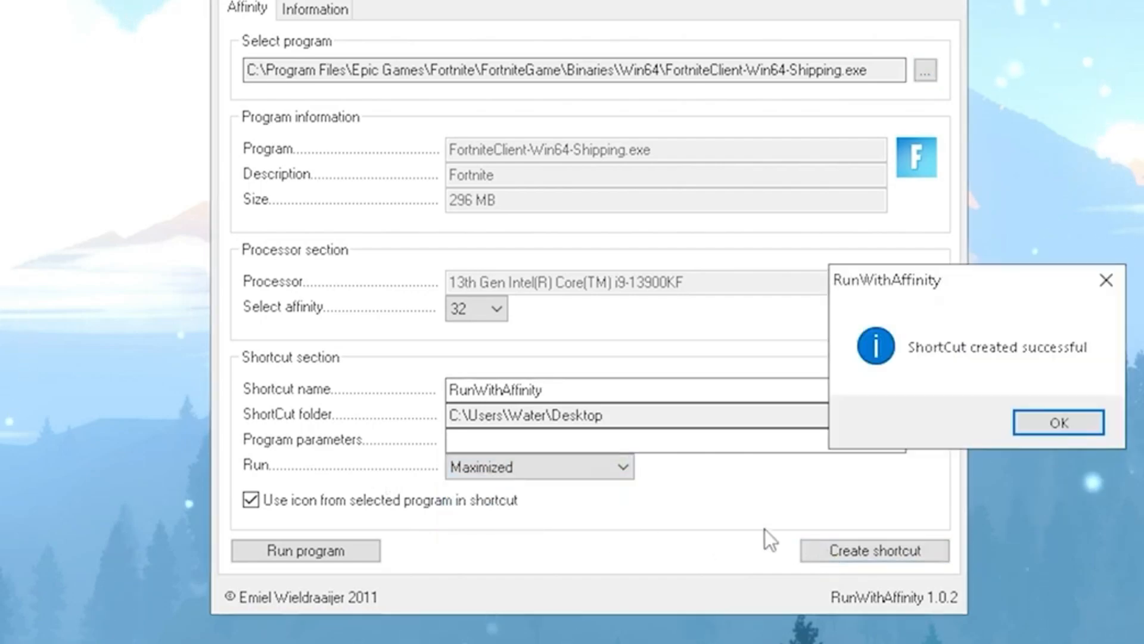
pyautogui.moveTo(1057, 423)
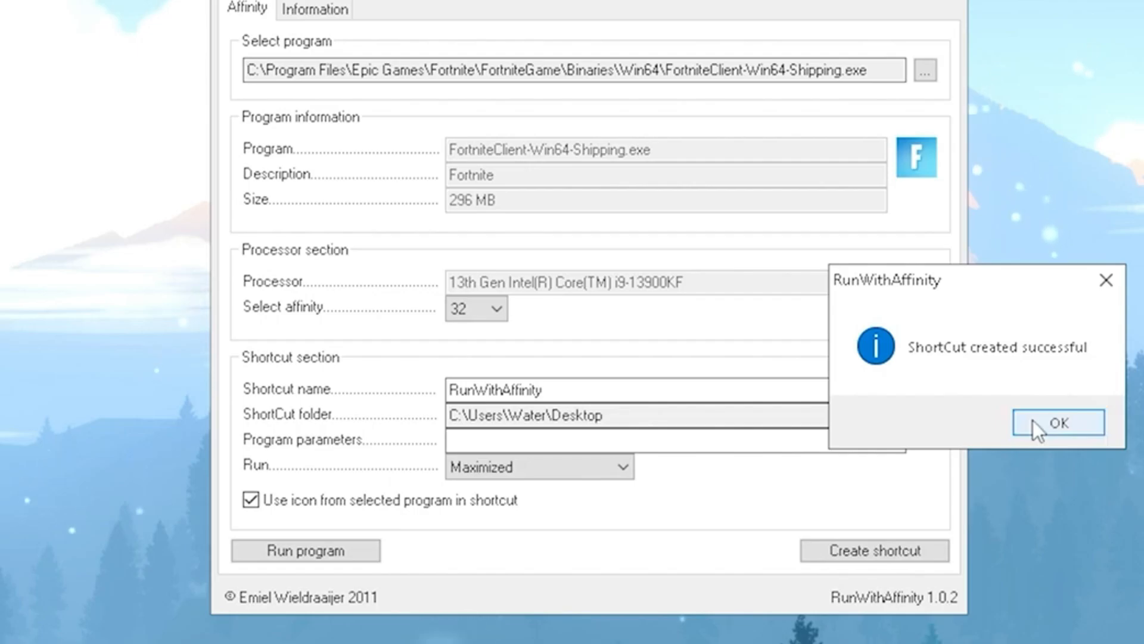
pyautogui.click(1057, 423)
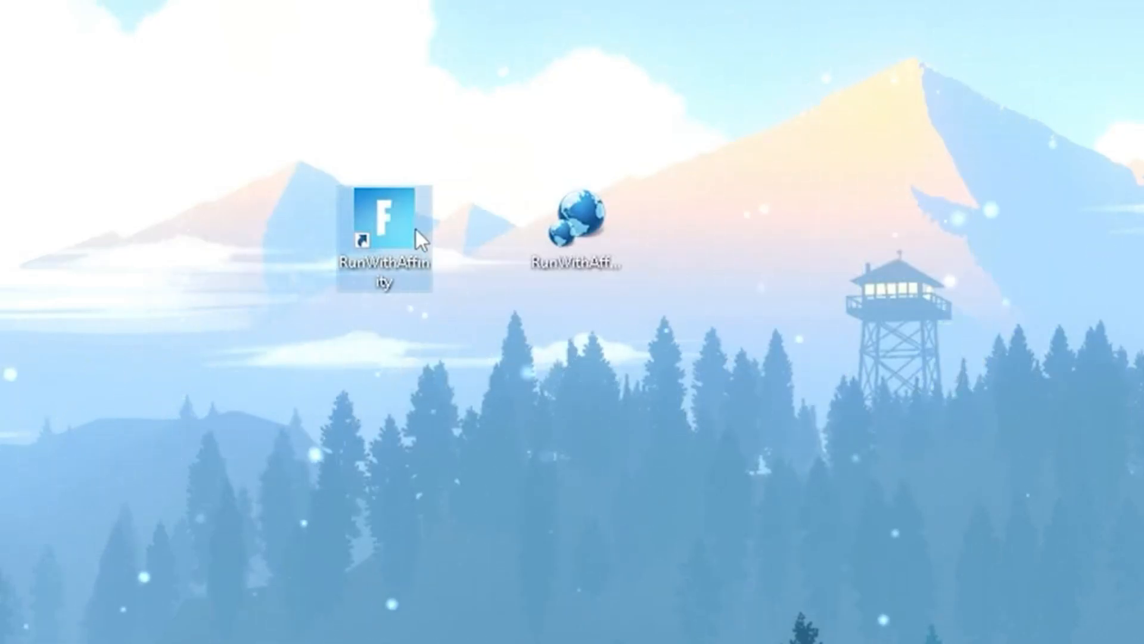
pyautogui.moveTo(430, 383)
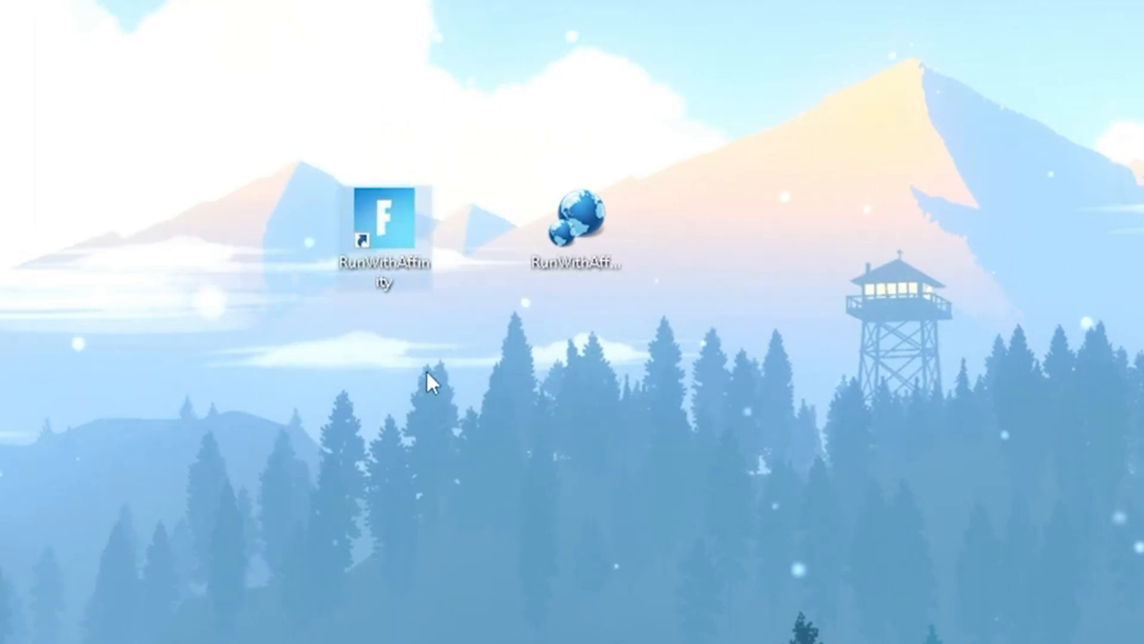
pyautogui.moveTo(405, 234)
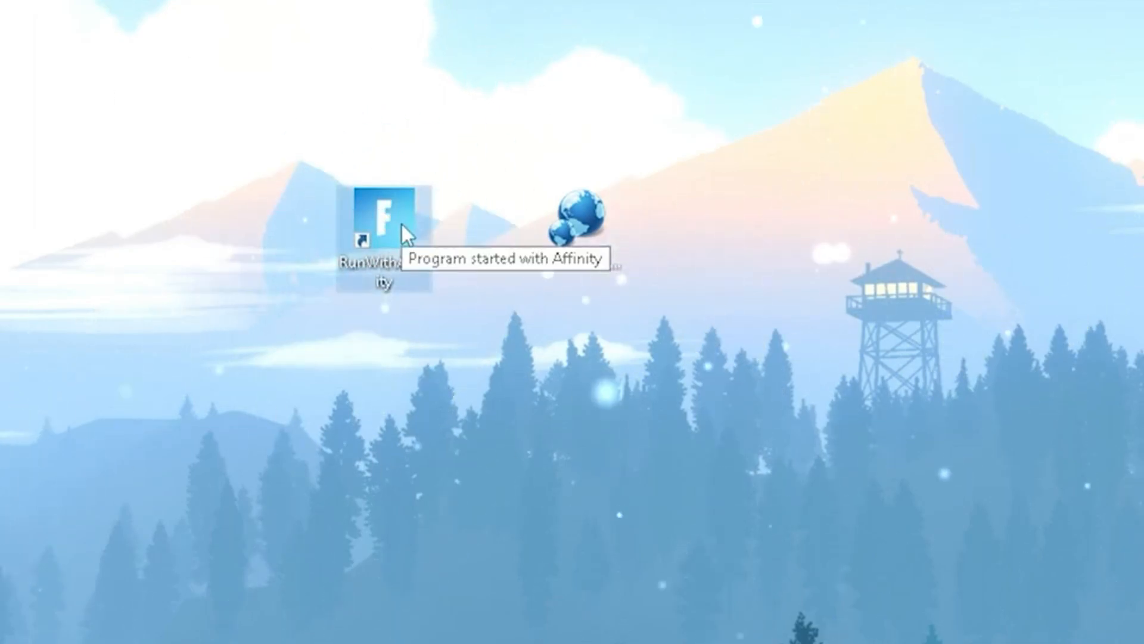
pyautogui.moveTo(645, 45)
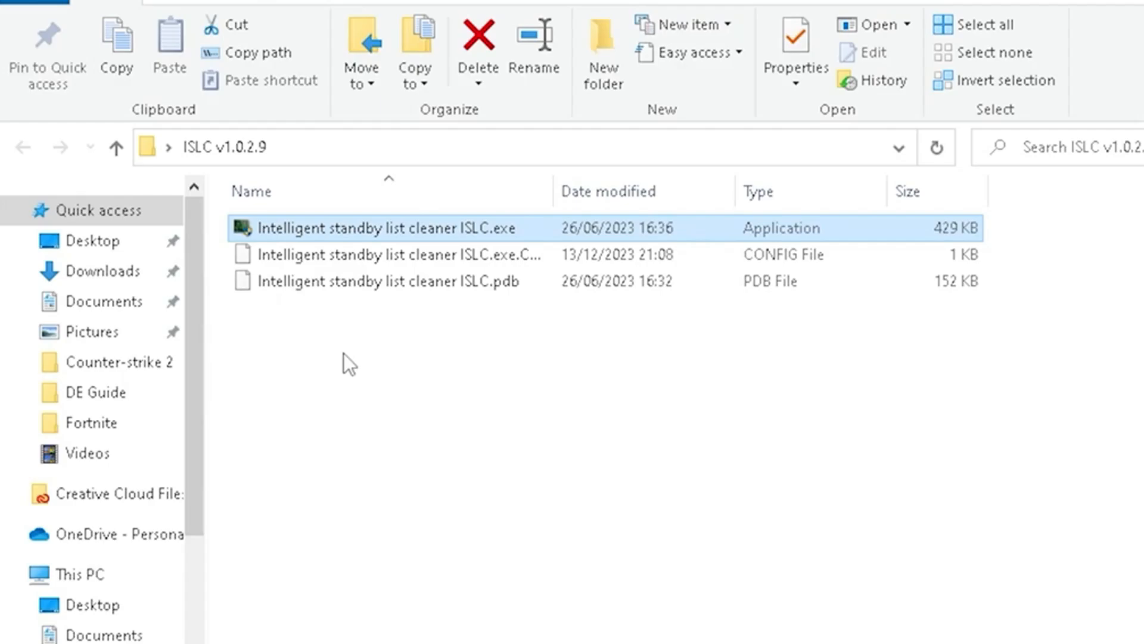
pyautogui.moveTo(741, 435)
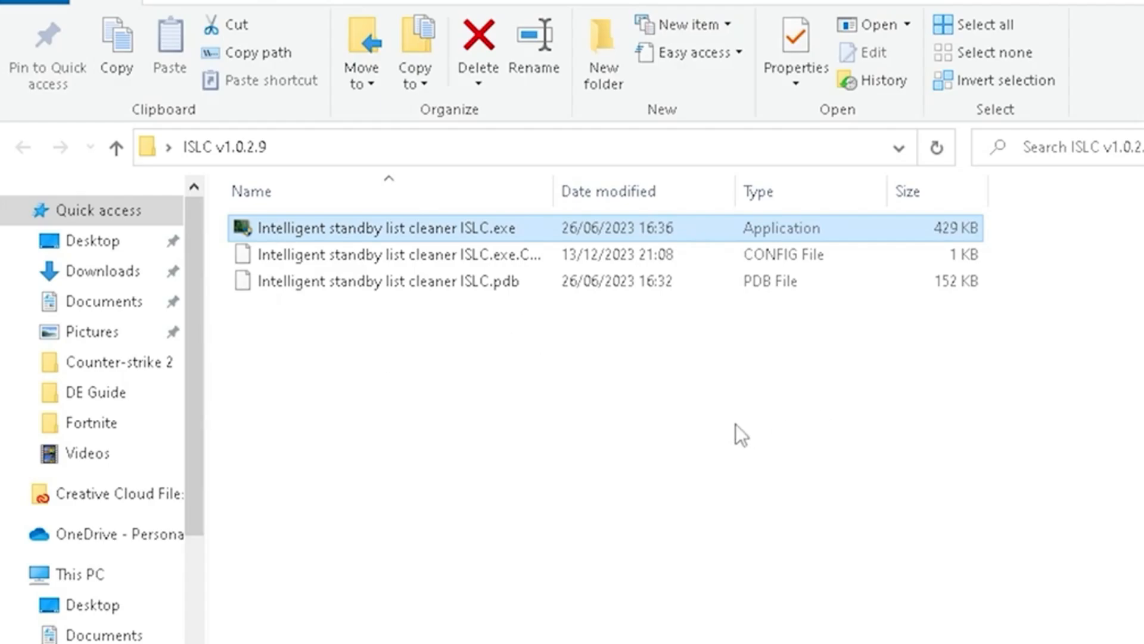
pyautogui.moveTo(355, 233)
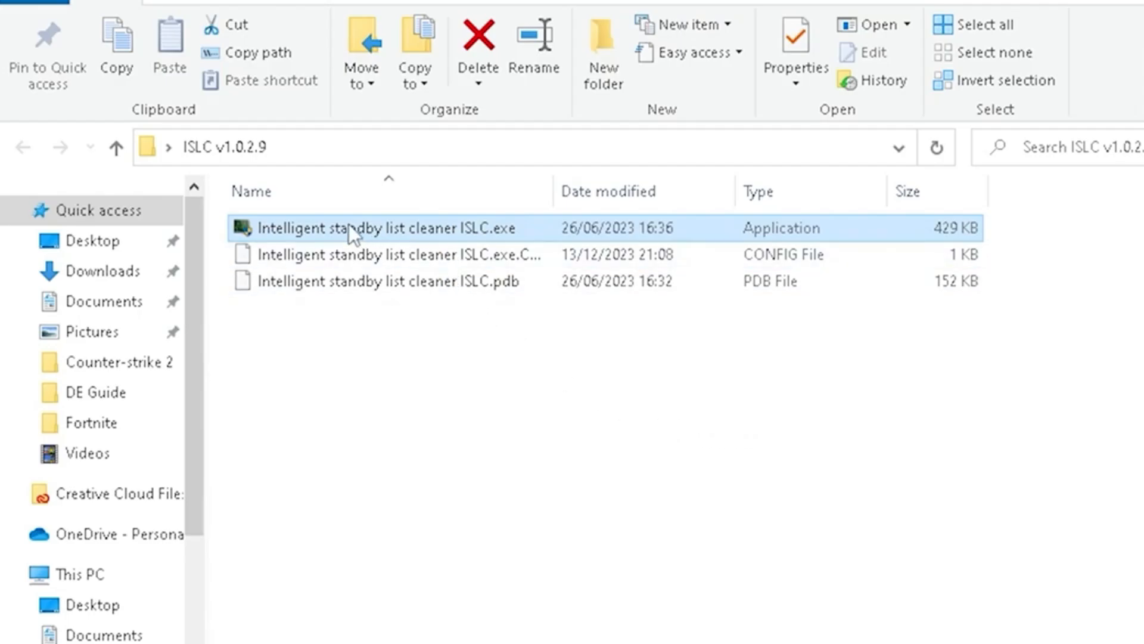
# Run Intelligent standby list cleaner ISLC.exe from the ISLC v1.0.2.9 folder.
pyautogui.doubleClick(352, 228)
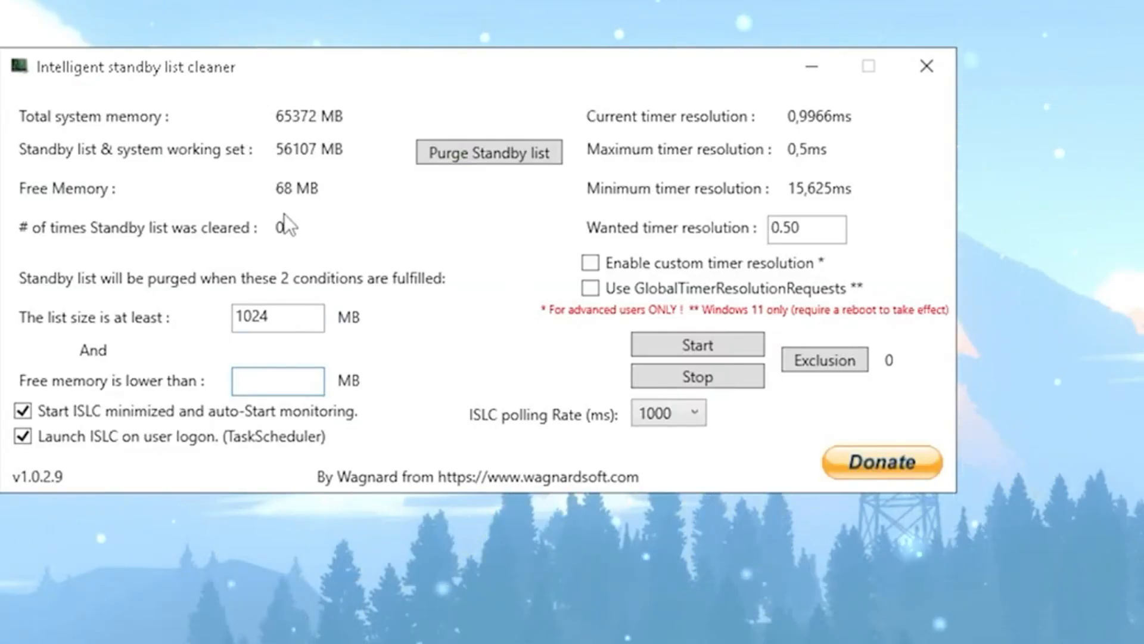
# Make the 'list size is at least' box read 1024 MB.
pyautogui.click(488, 152)
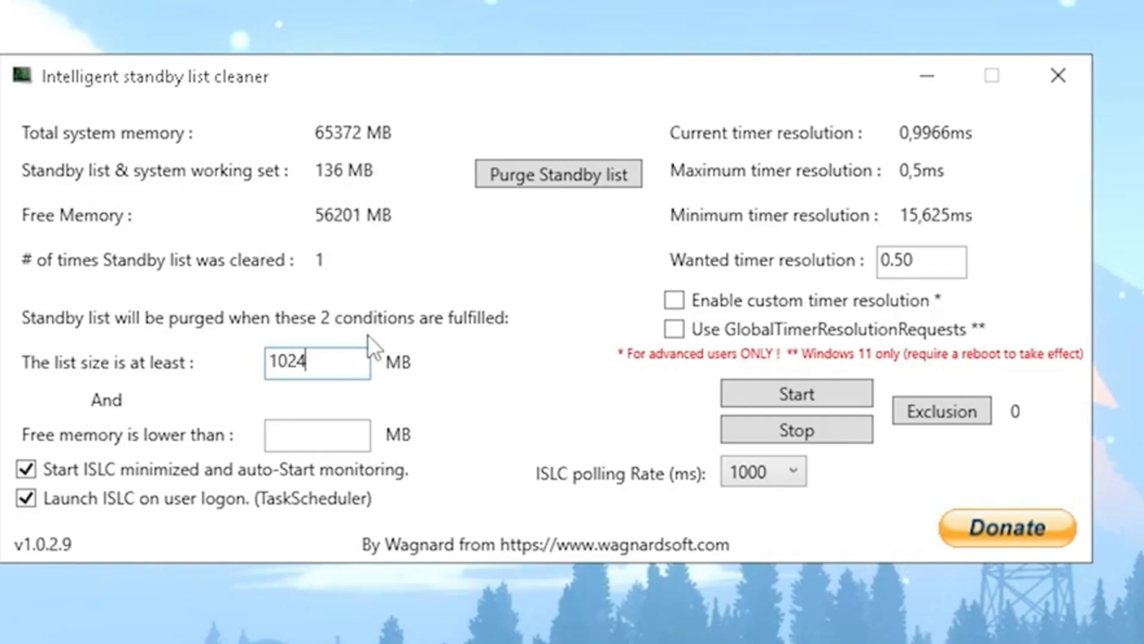
pyautogui.moveTo(29, 376)
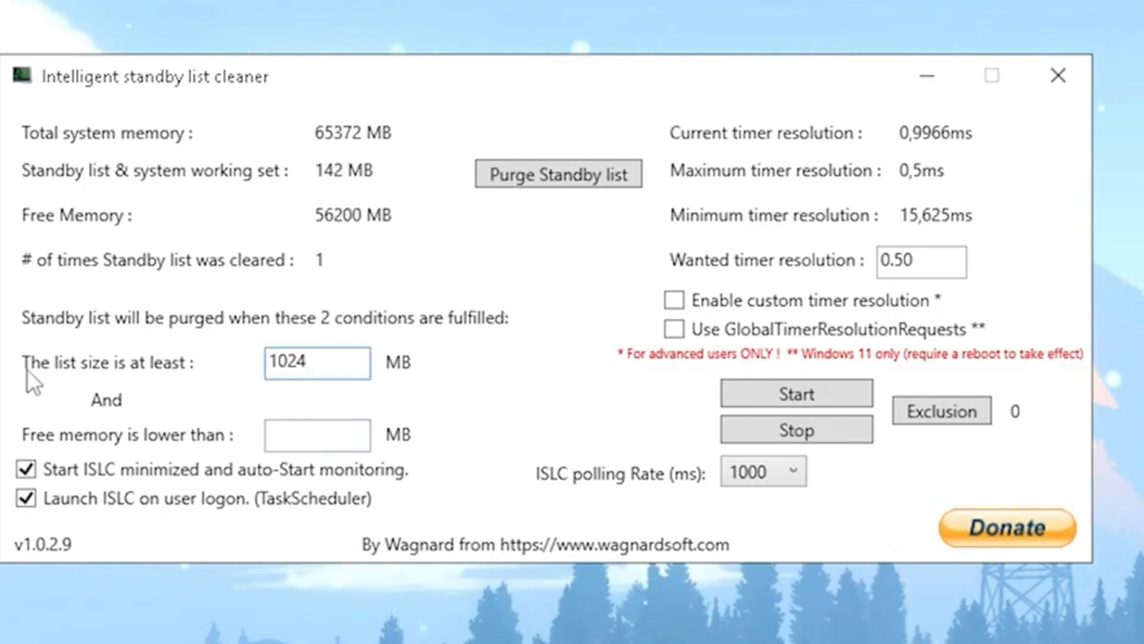
pyautogui.doubleClick(317, 363)
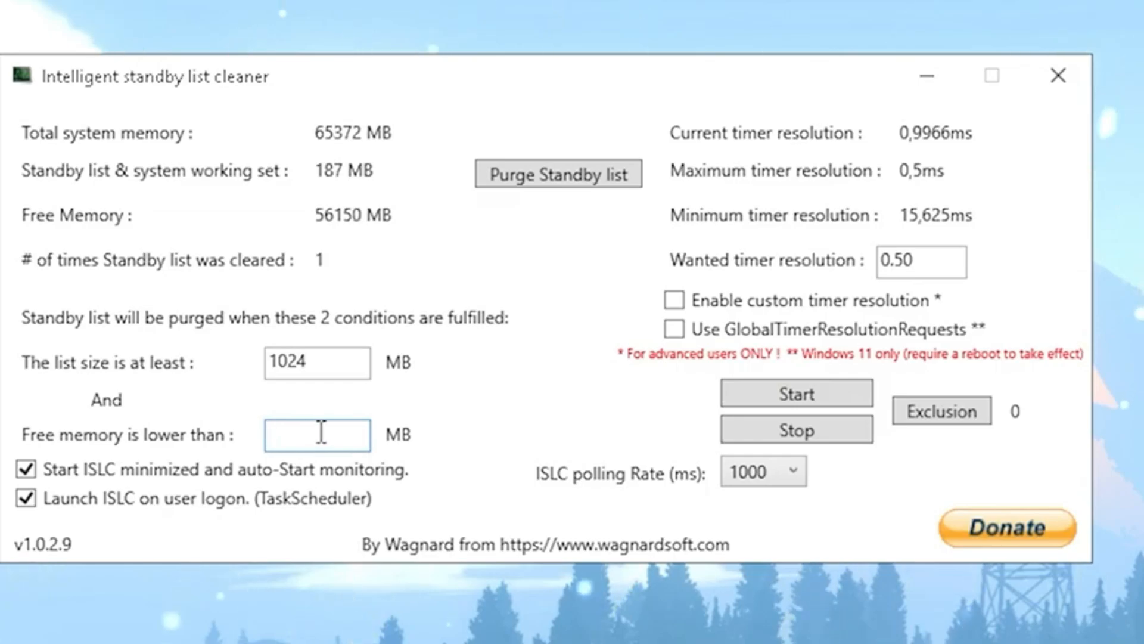
# Replace the 'Free memory is lower than' value with 32000 MB.
pyautogui.write('4000')
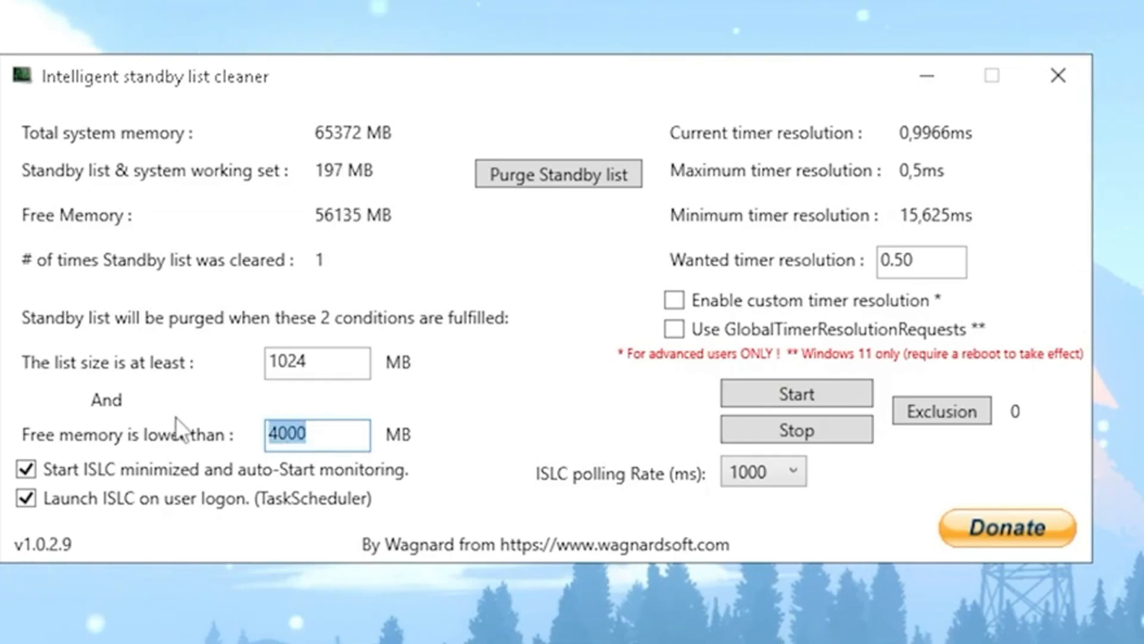
pyautogui.write('800')
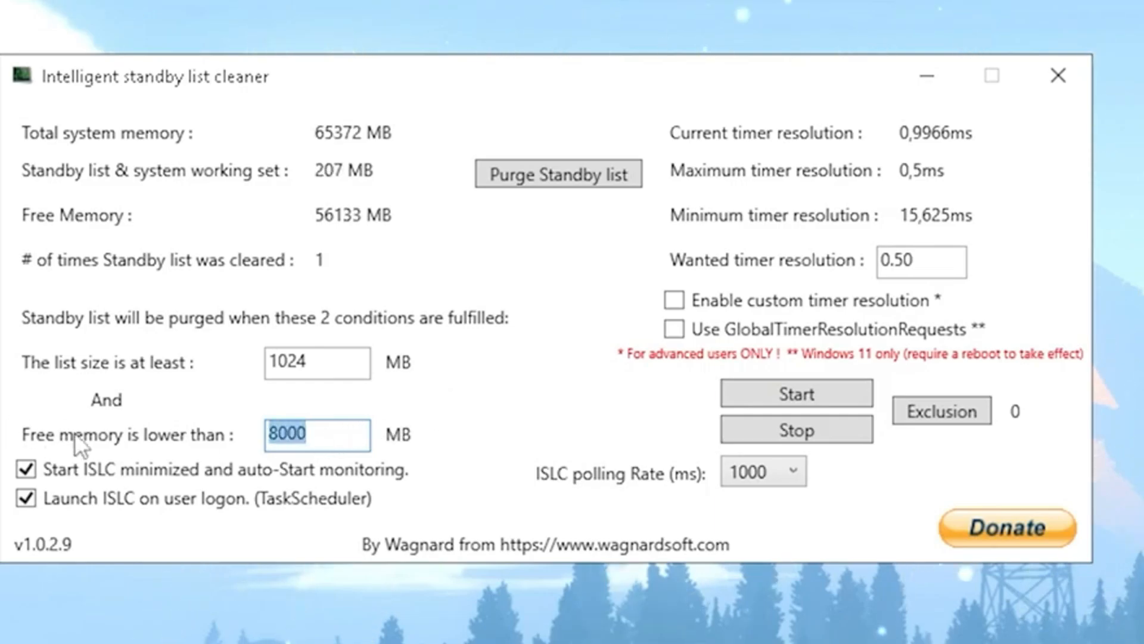
pyautogui.press('Delete')
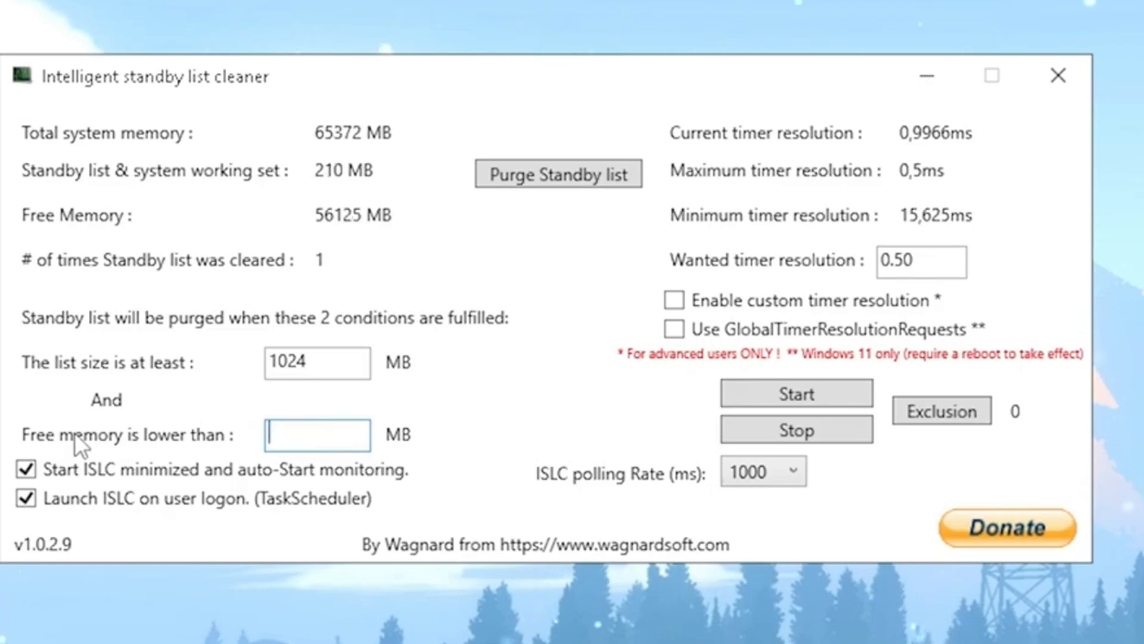
pyautogui.write('32000')
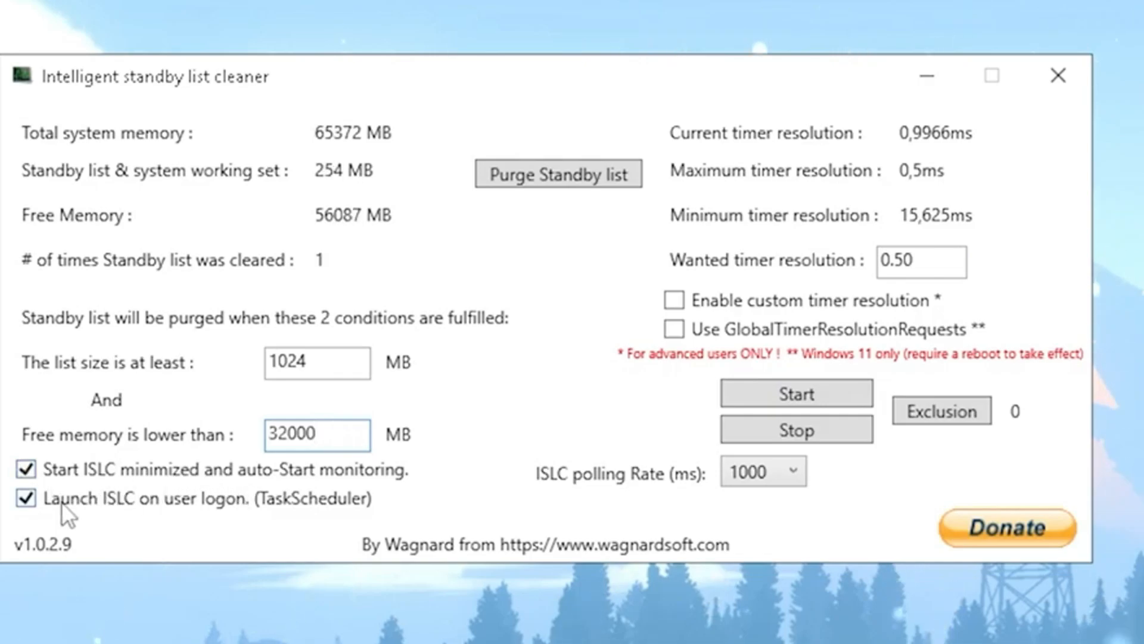
pyautogui.moveTo(183, 514)
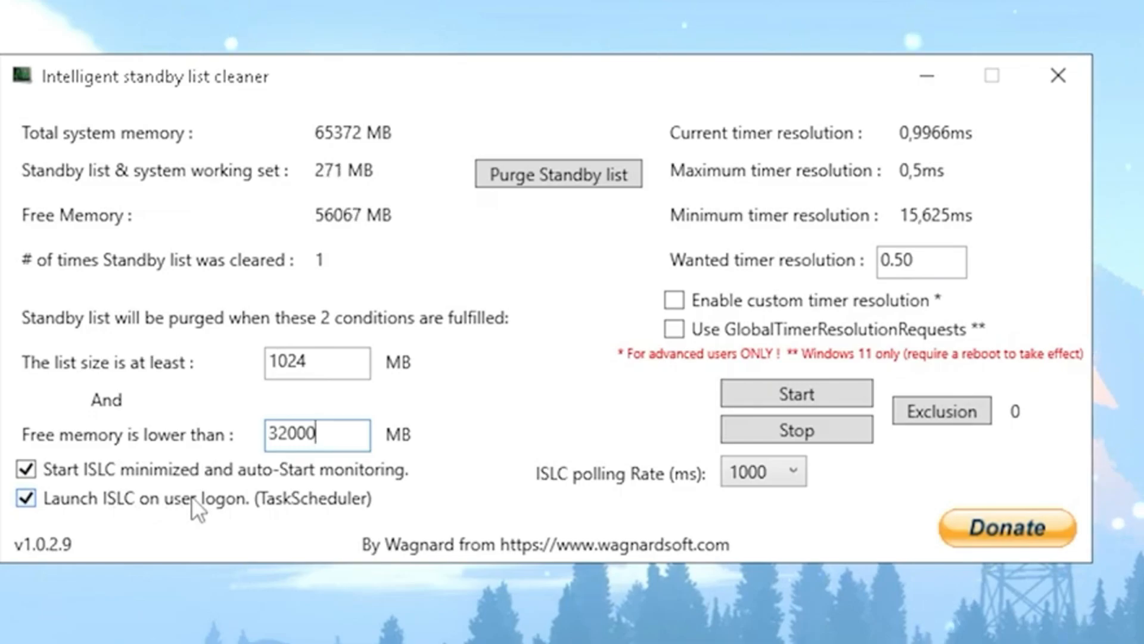
pyautogui.moveTo(280, 514)
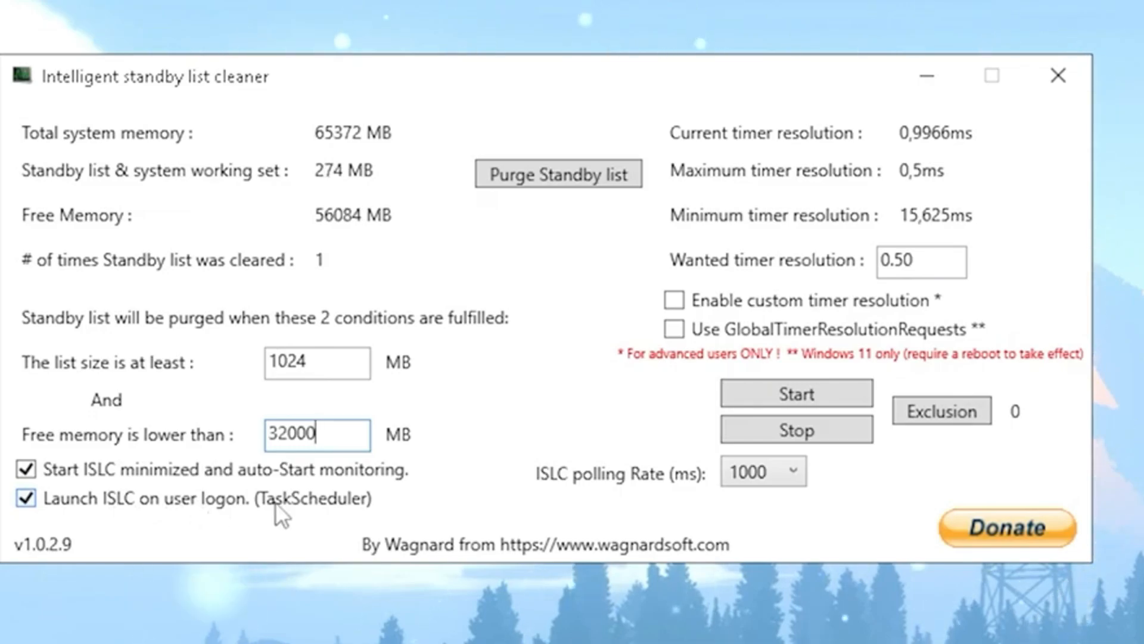
pyautogui.moveTo(1057, 222)
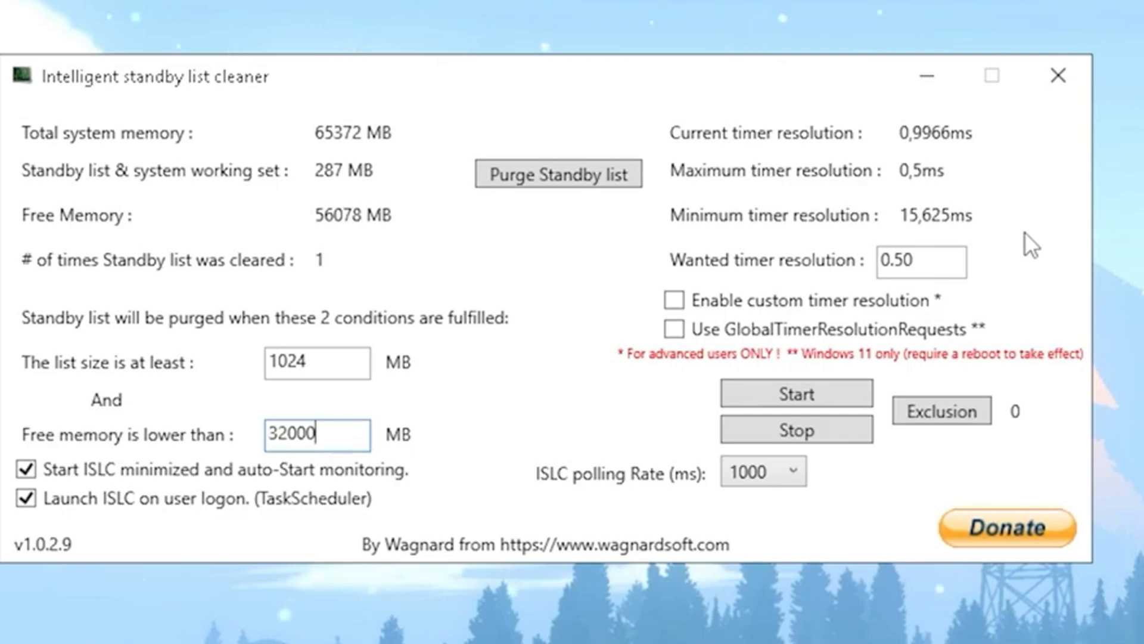
# Tick 'Enable custom timer resolution' and choose 1000 ms for the ISLC polling rate.
pyautogui.tripleClick(920, 261)
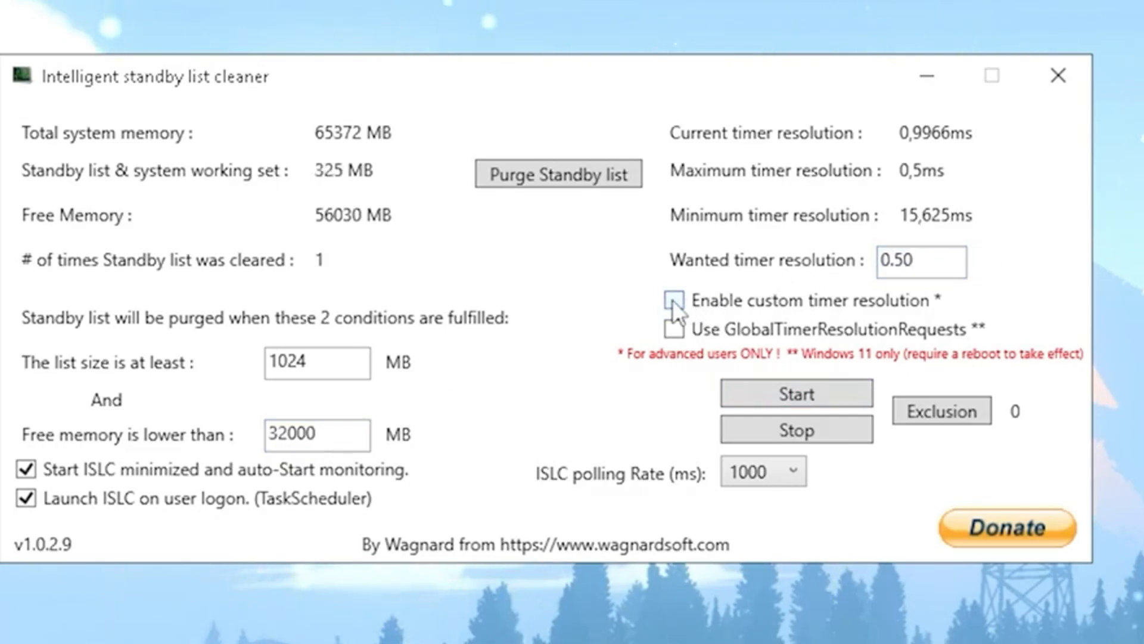
pyautogui.click(672, 299)
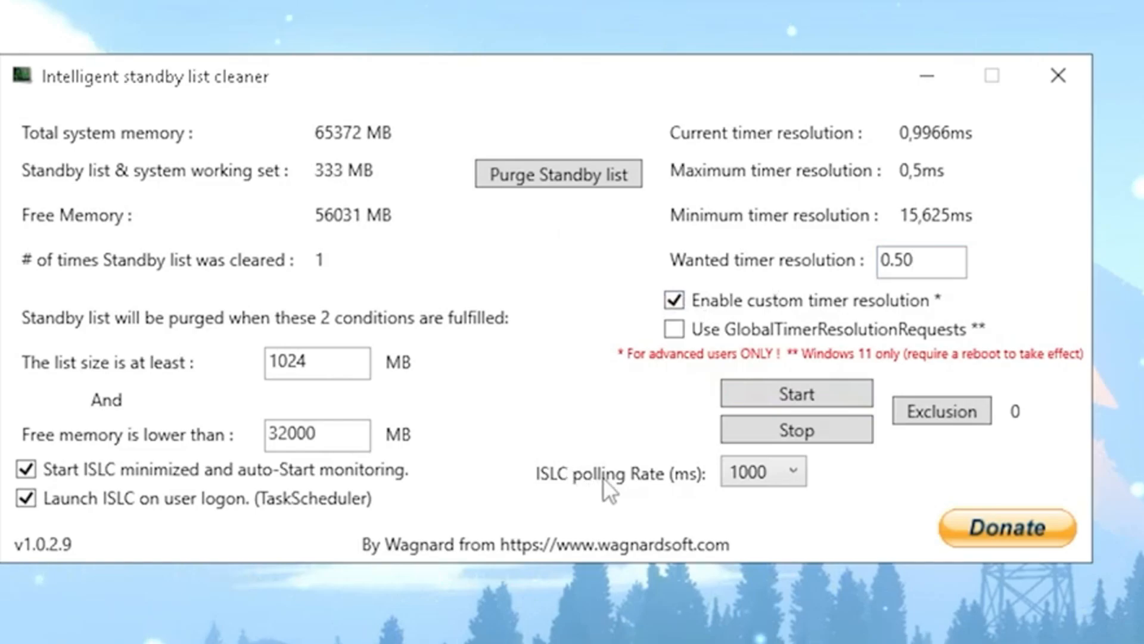
pyautogui.click(763, 471)
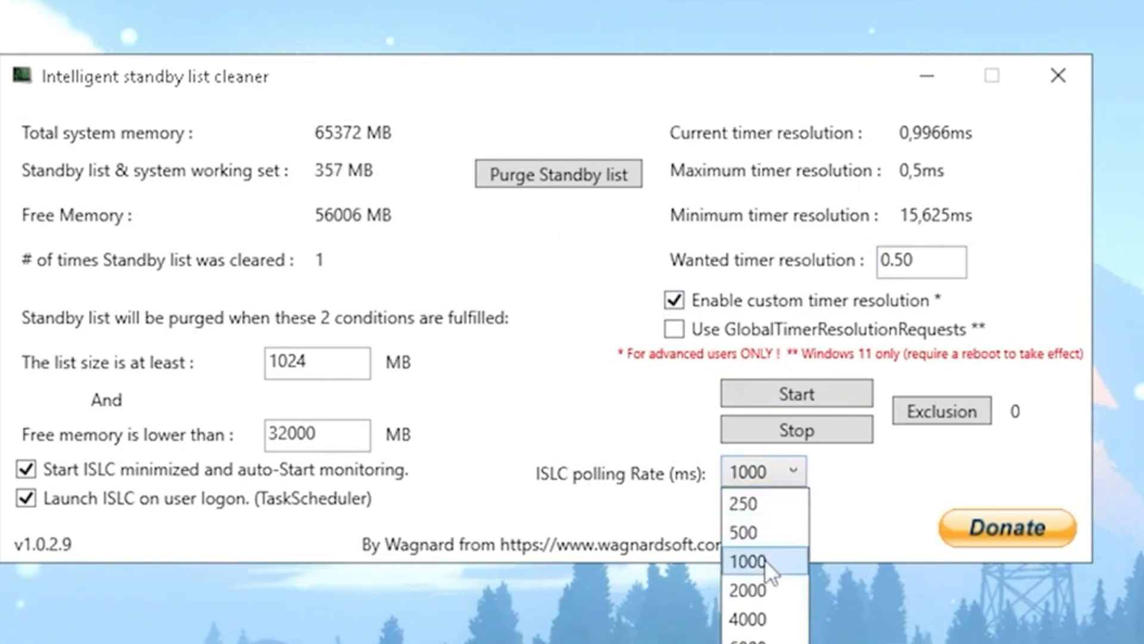
pyautogui.moveTo(758, 531)
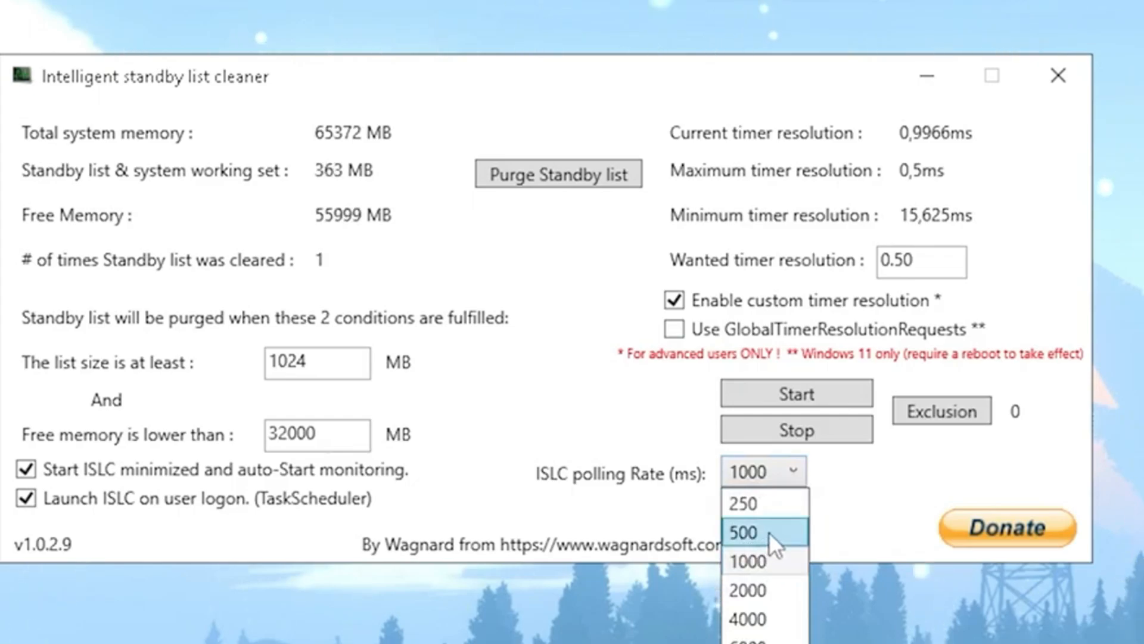
pyautogui.click(748, 562)
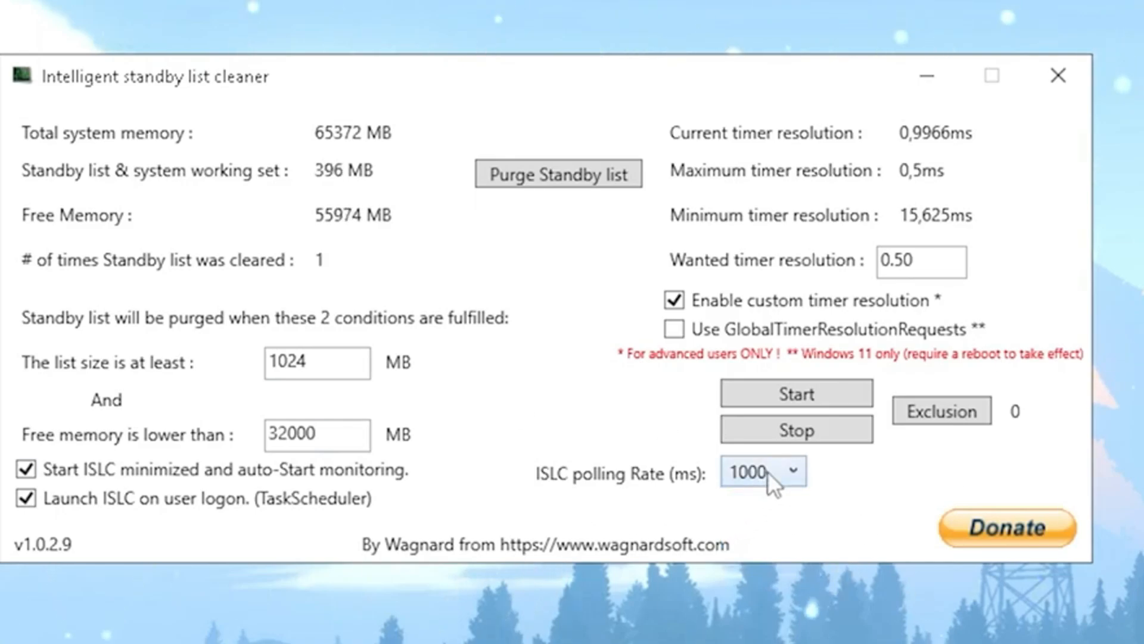
pyautogui.click(796, 393)
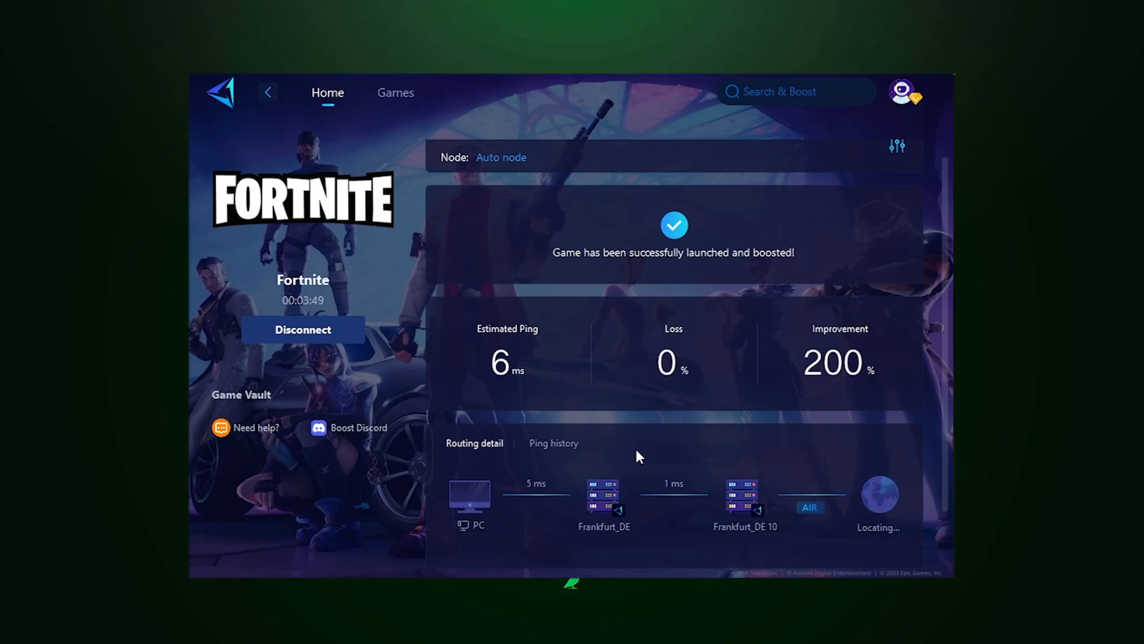
pyautogui.moveTo(501, 407)
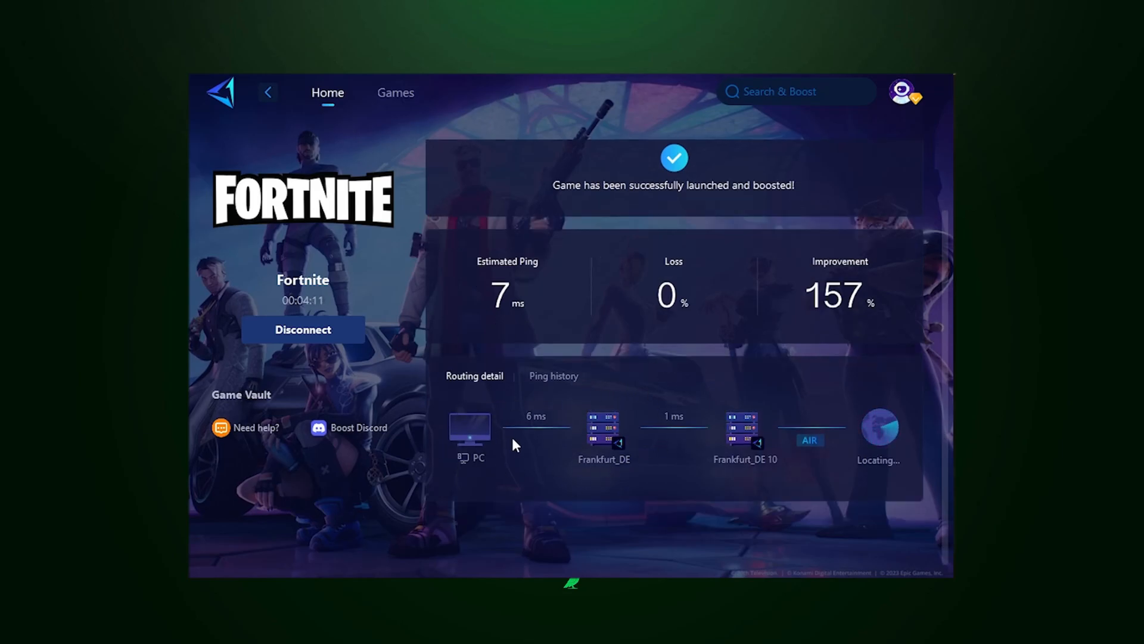
pyautogui.moveTo(707, 434)
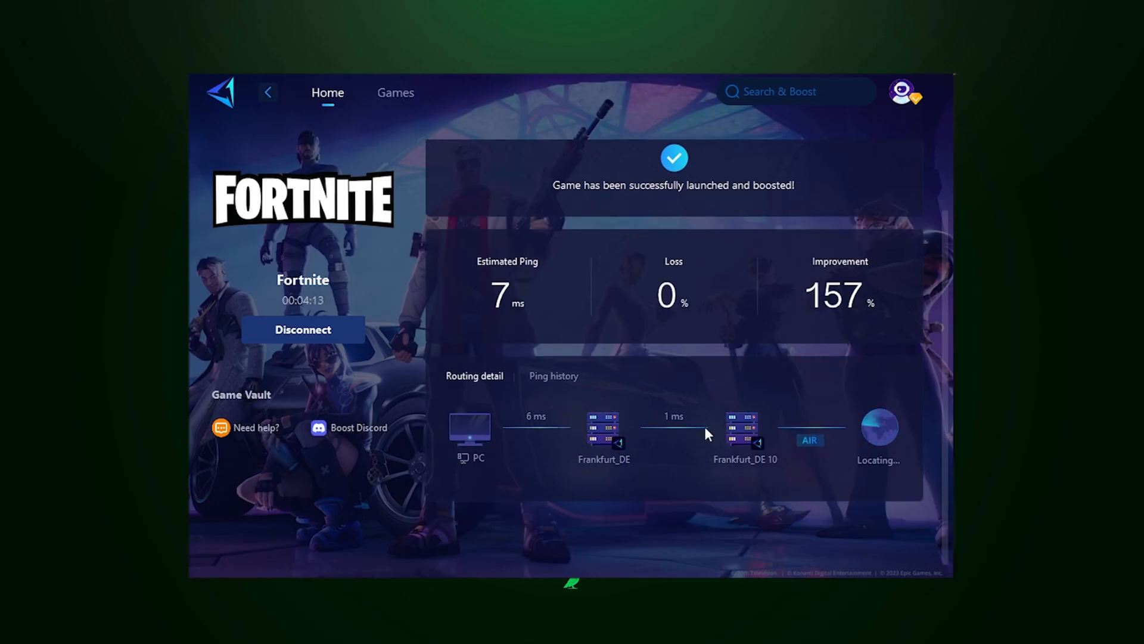
pyautogui.moveTo(878, 429)
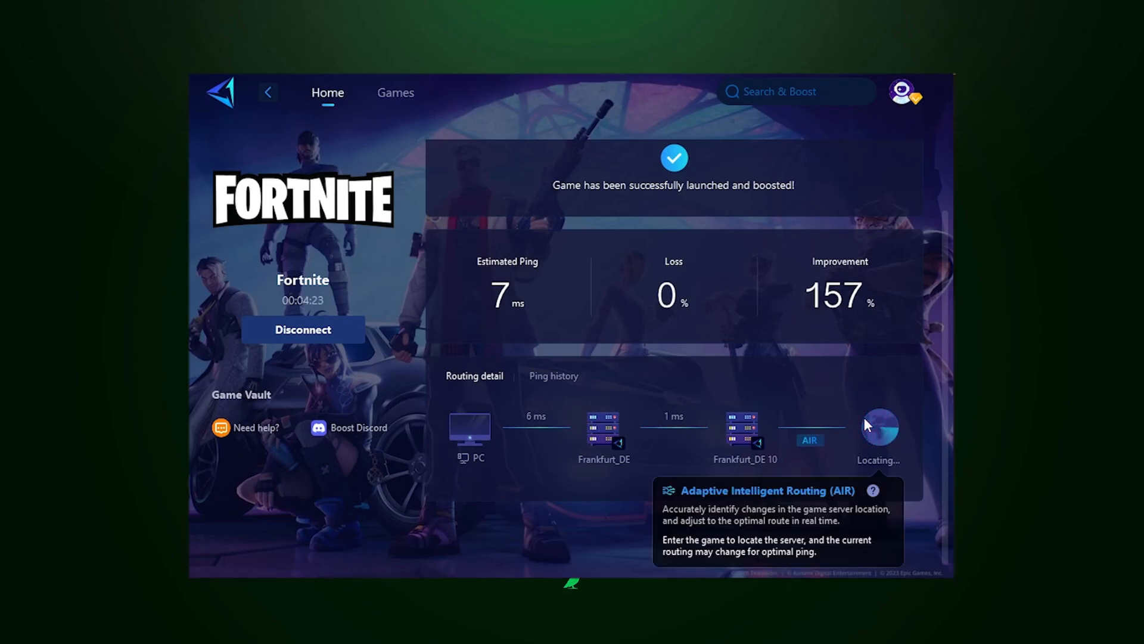
pyautogui.moveTo(790, 456)
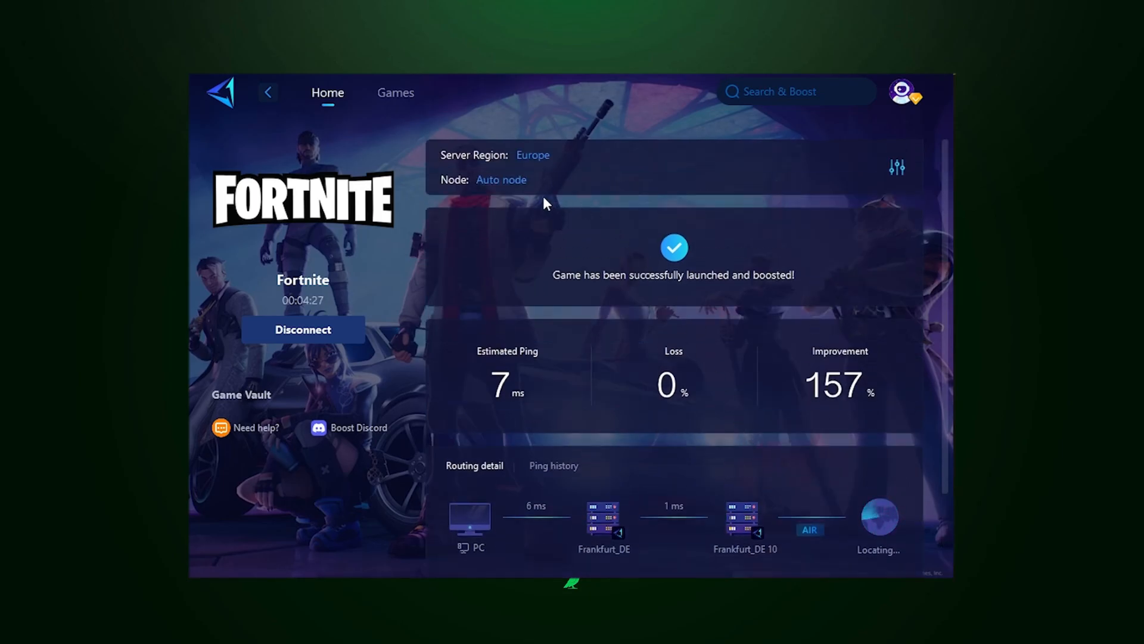
pyautogui.click(501, 180)
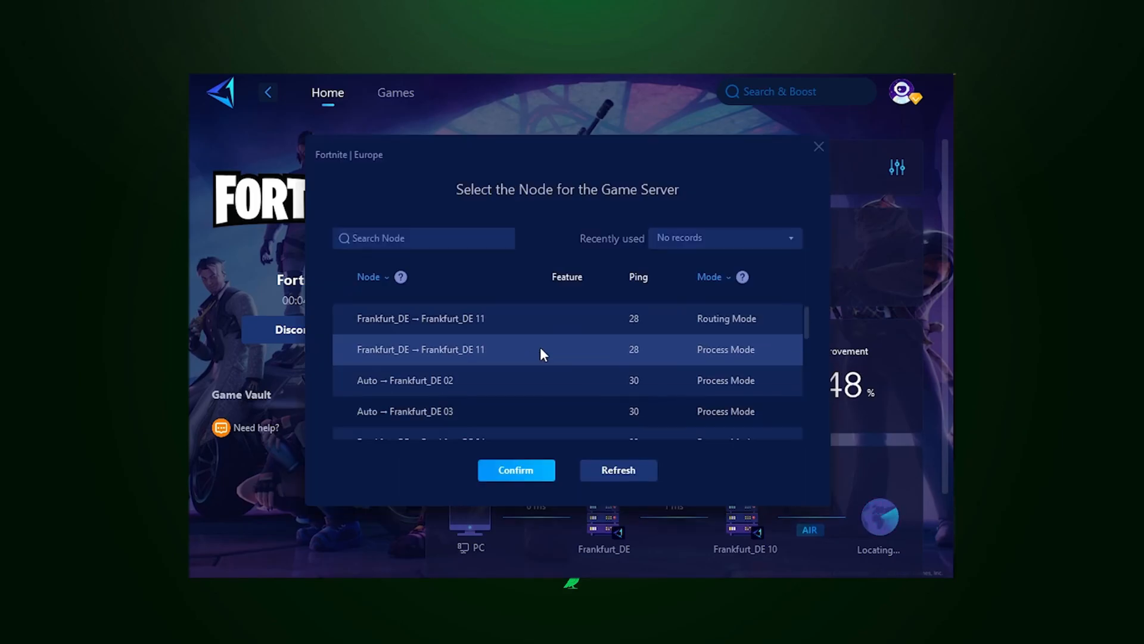
pyautogui.scroll(-3)
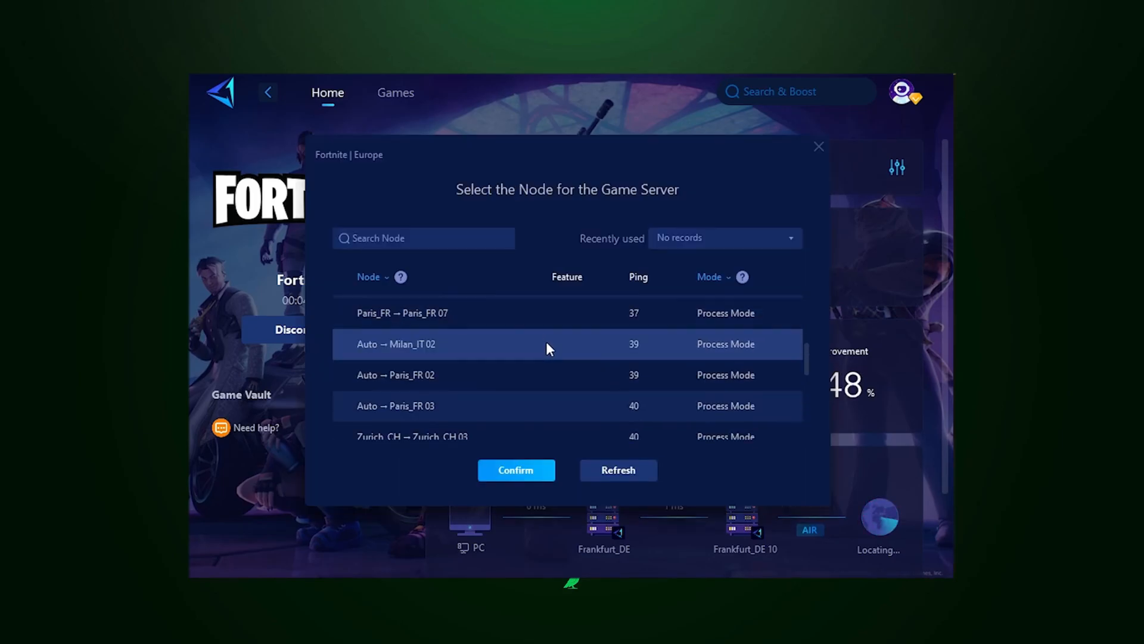
pyautogui.click(515, 469)
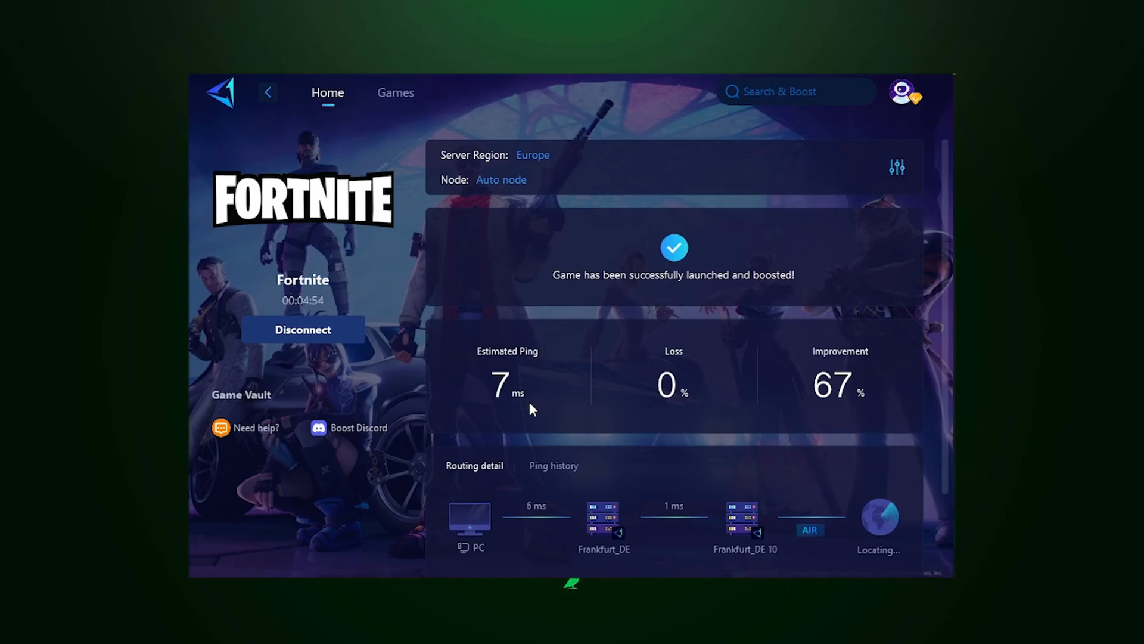